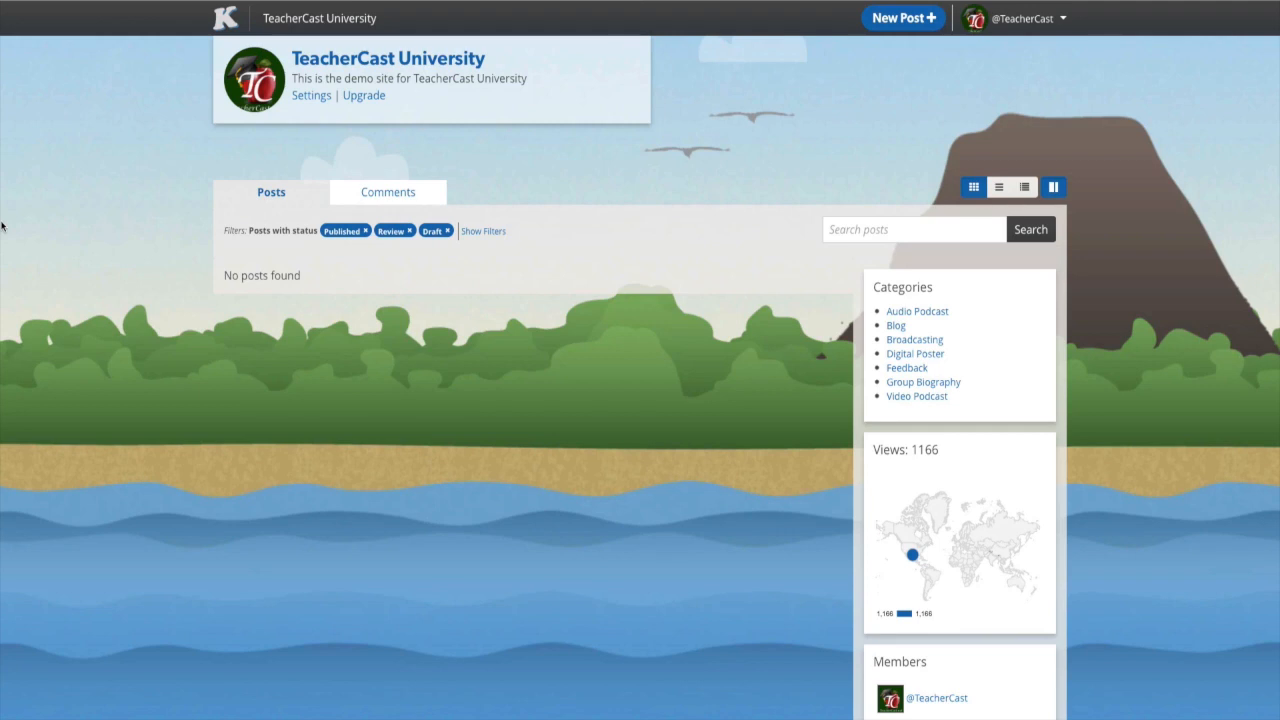
mouse_move(916, 24)
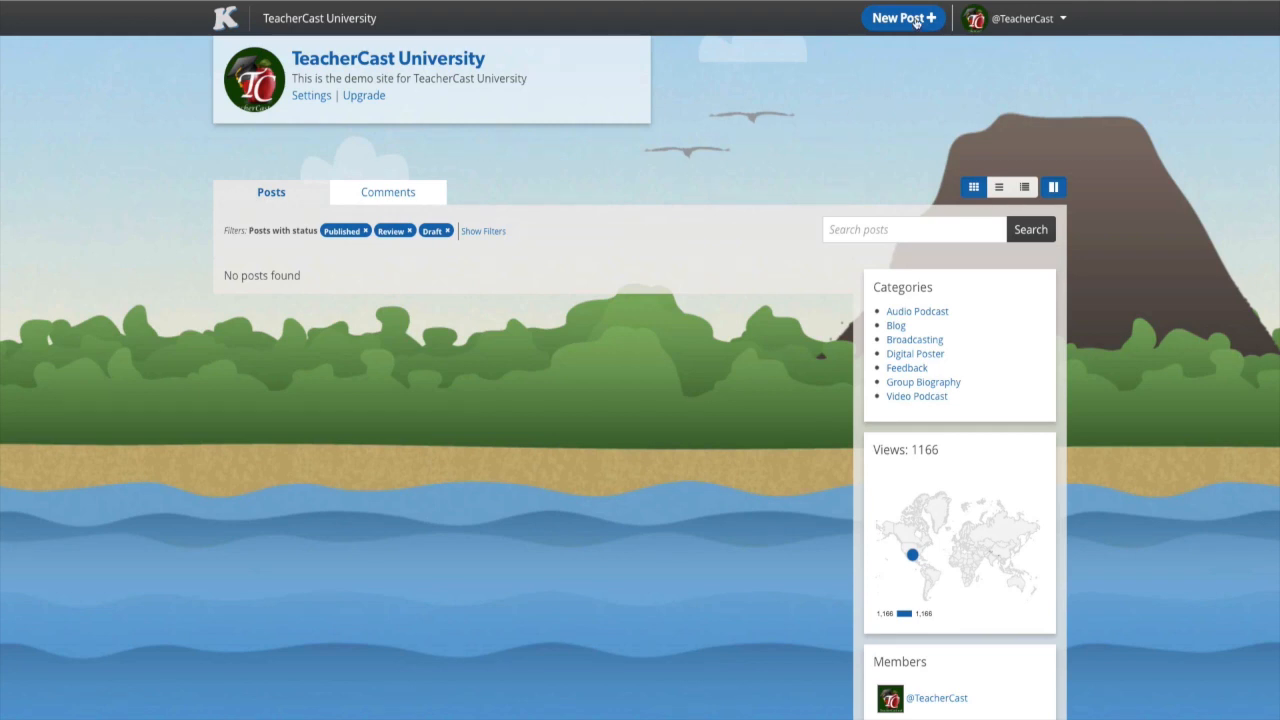
- Start a new blog post from the TeacherCast University dashboard
click(904, 18)
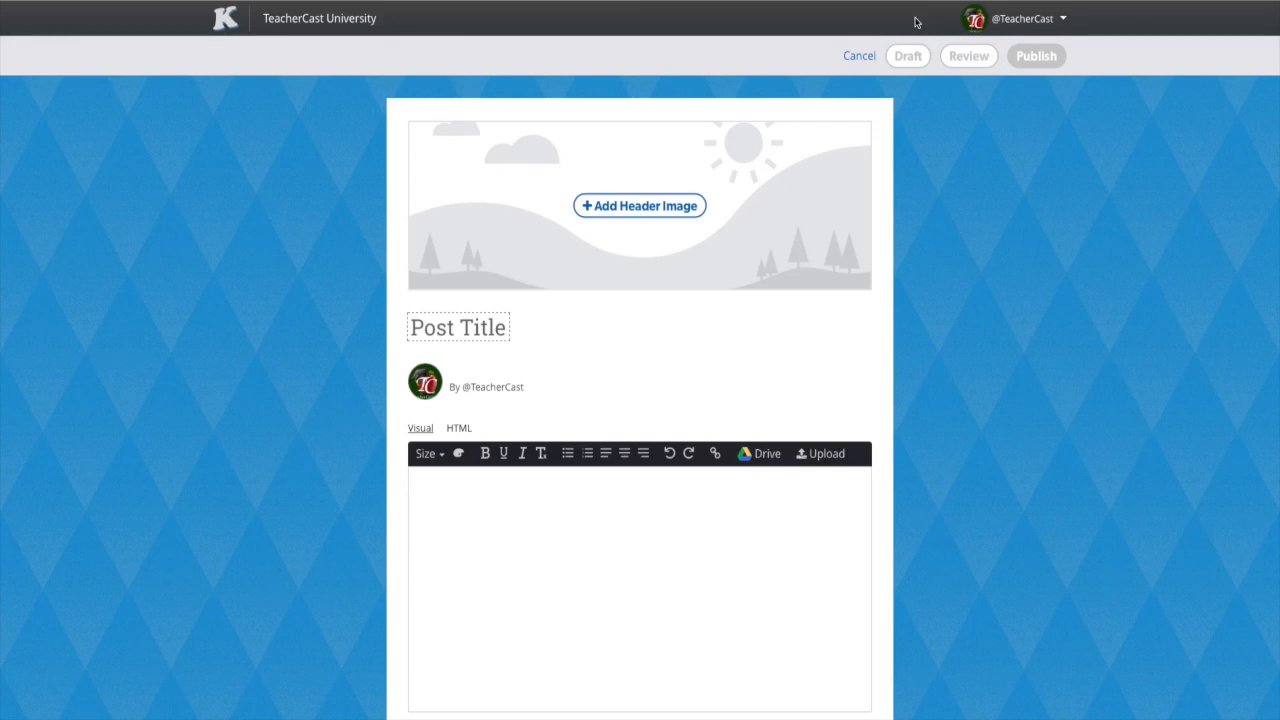
- Title the post 'TeacherCast Test Post' and bring up the header image library
click(458, 328)
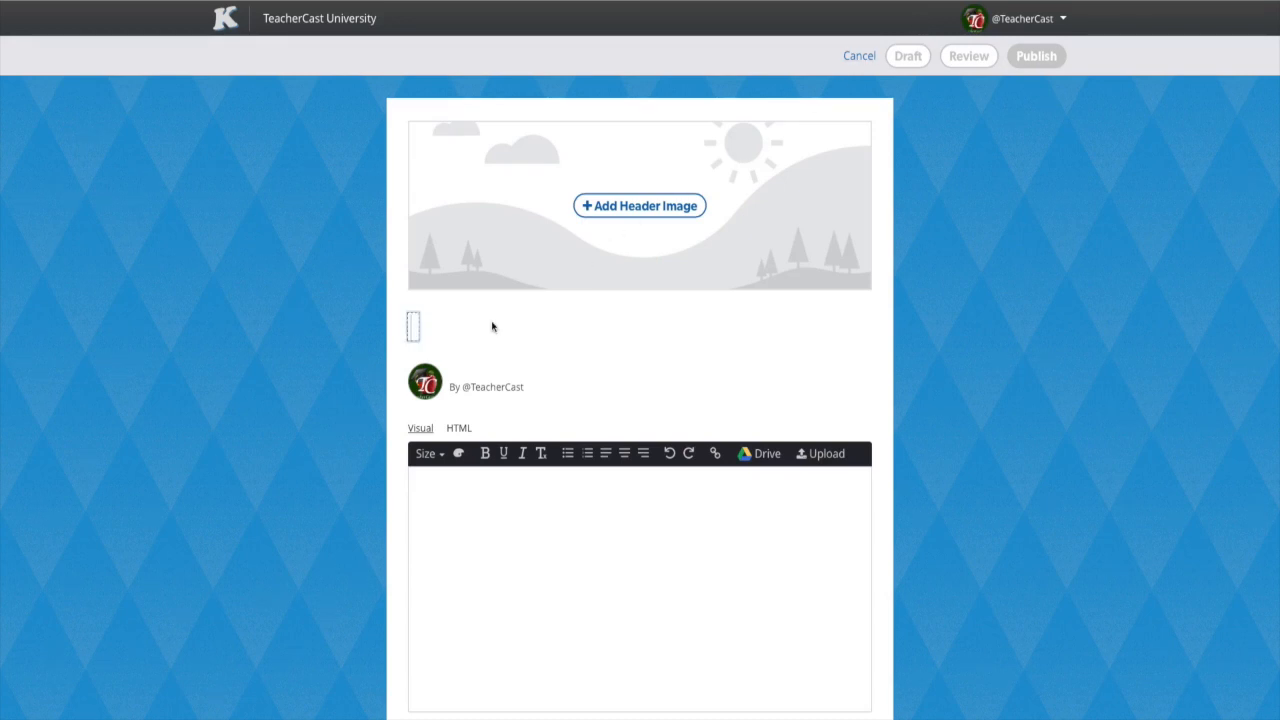
text(TeacherCast Test P)
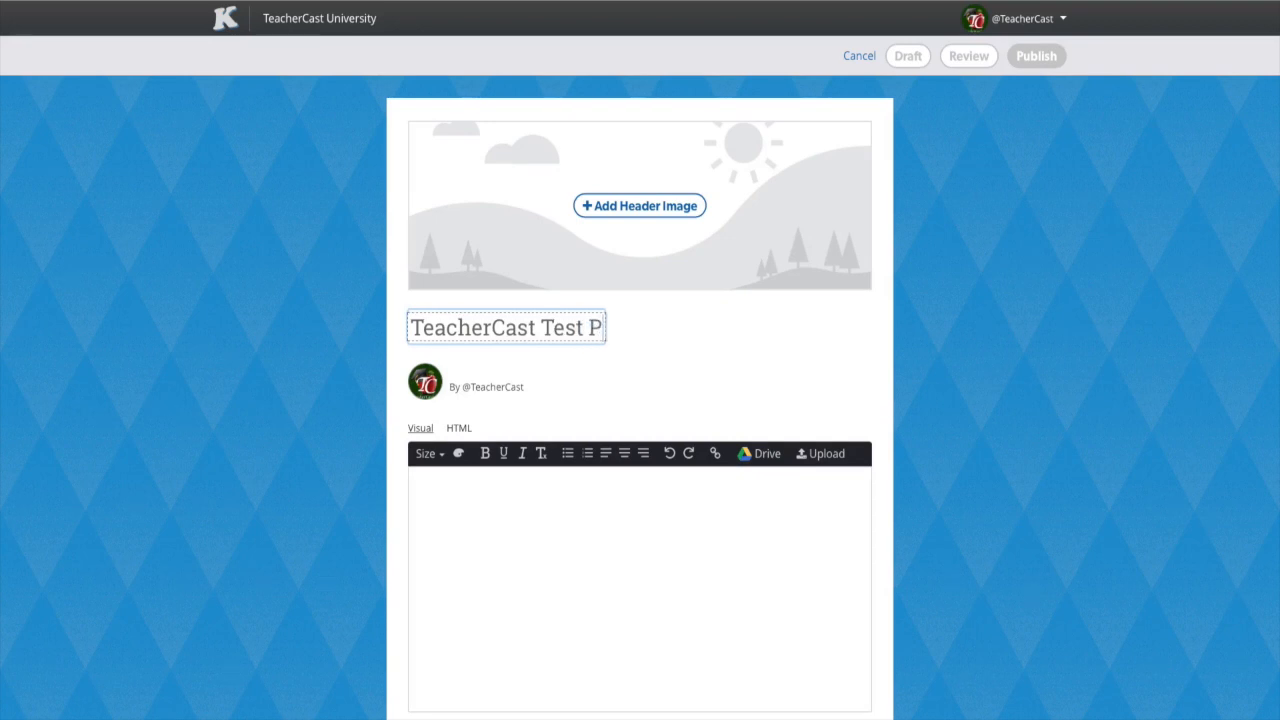
text(ost)
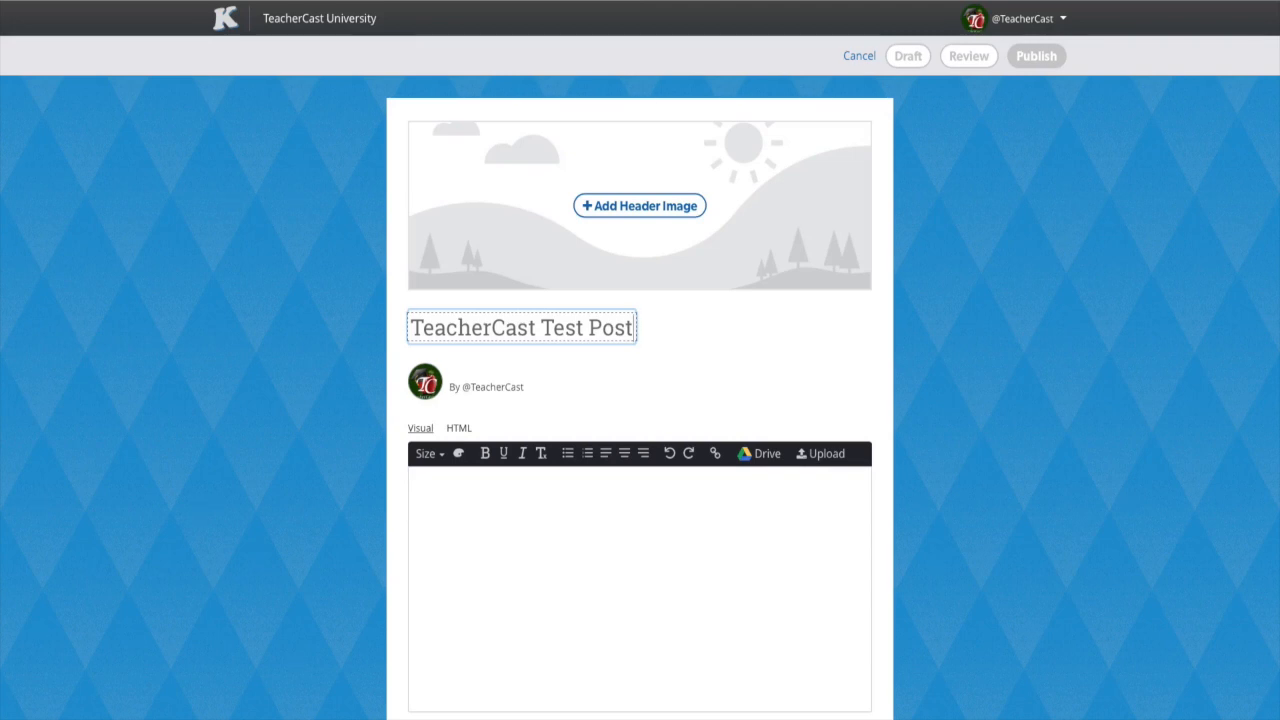
click(638, 204)
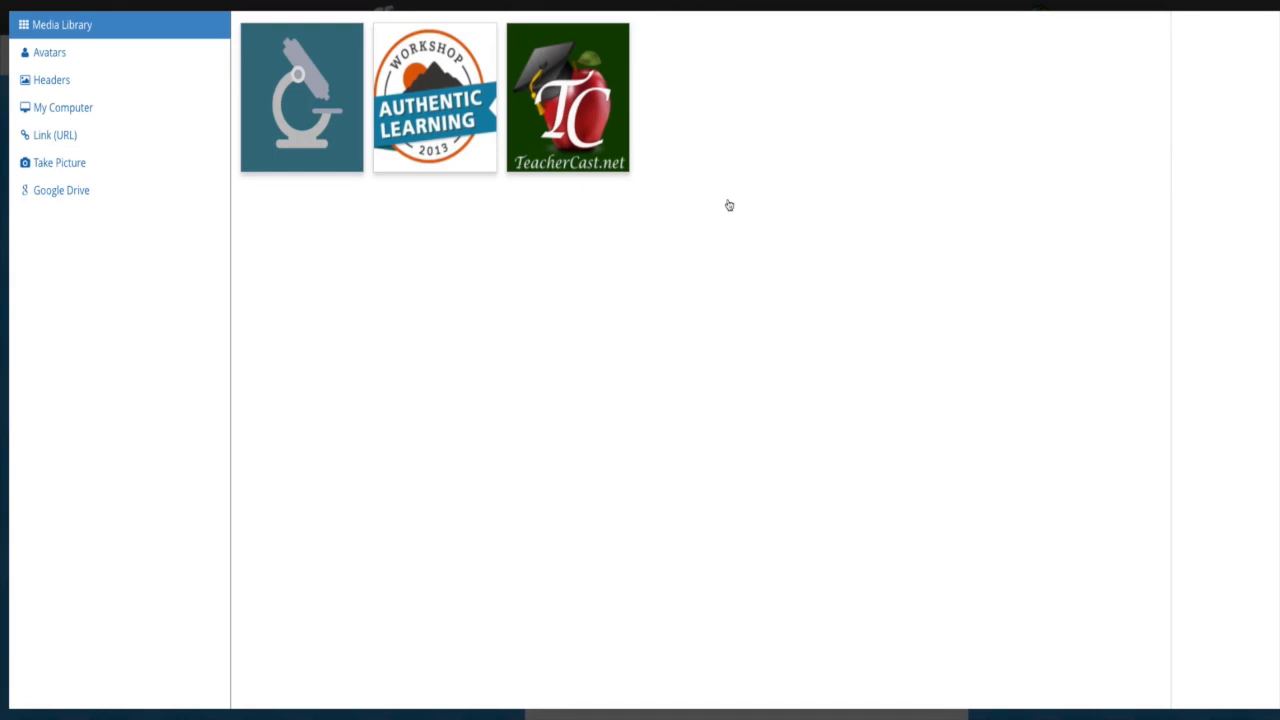
- Insert the kitten photo from the stock Headers collection as the post's header image
click(52, 80)
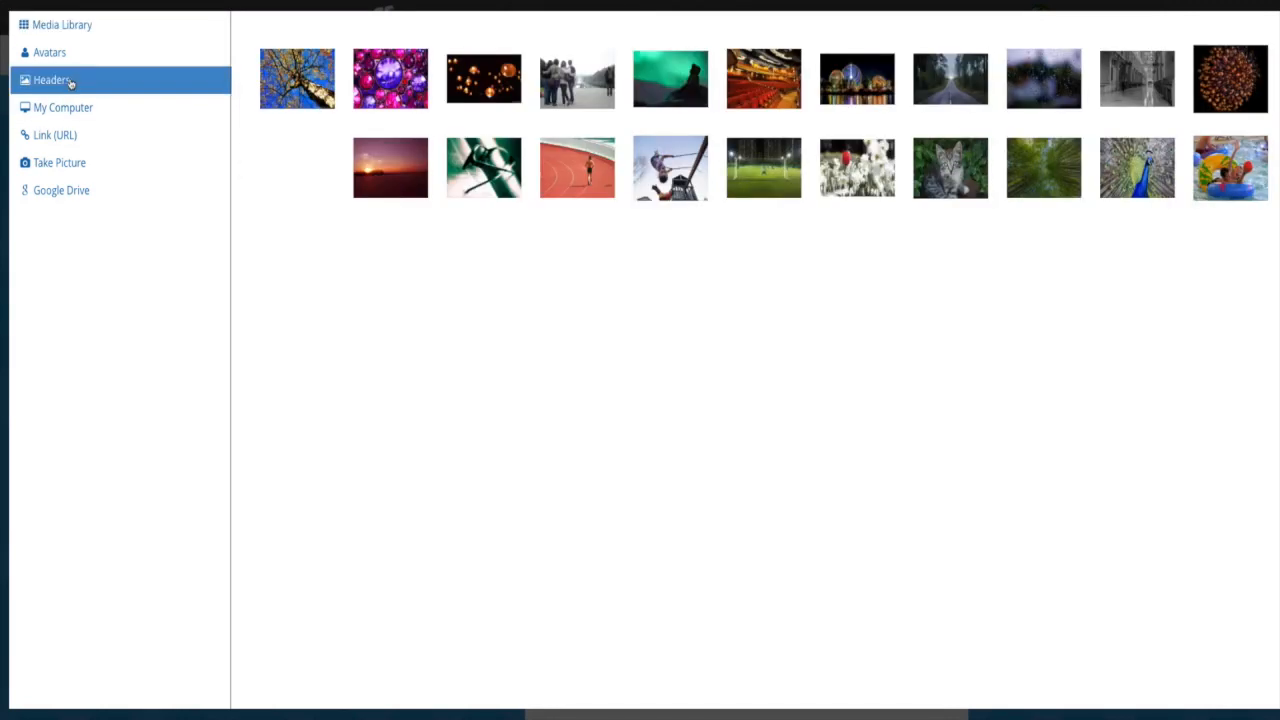
mouse_move(948, 168)
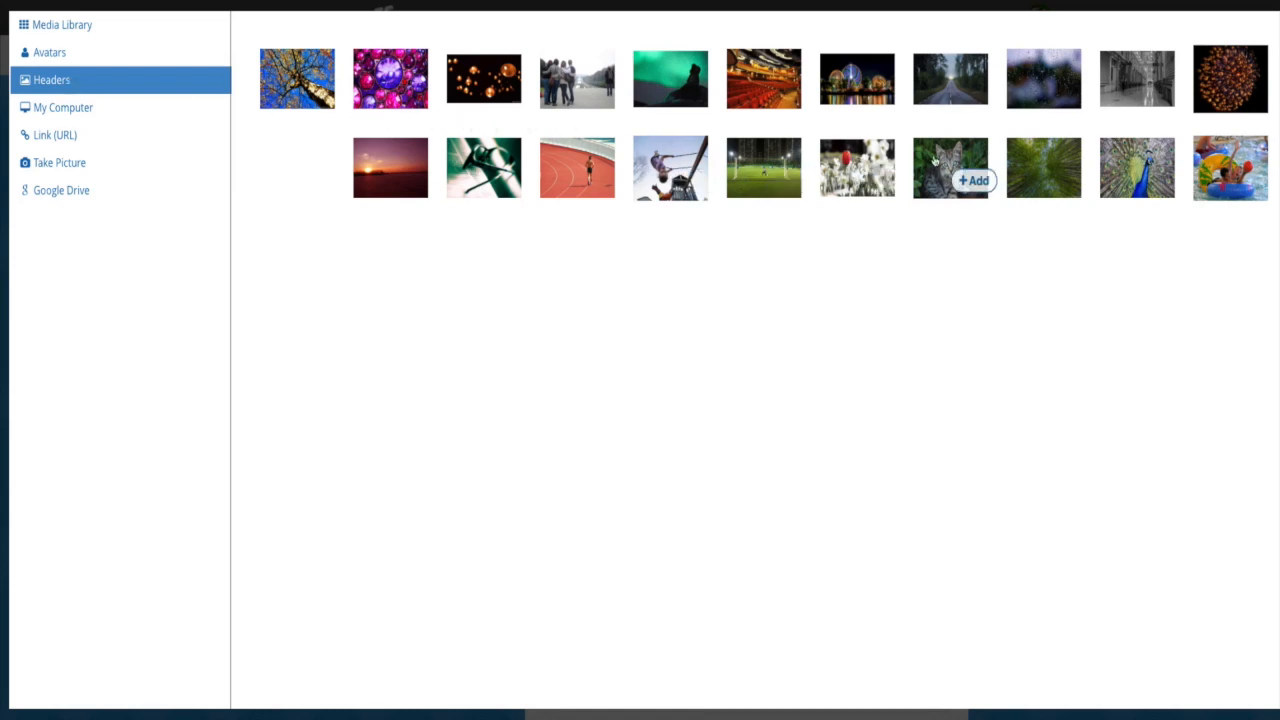
click(970, 180)
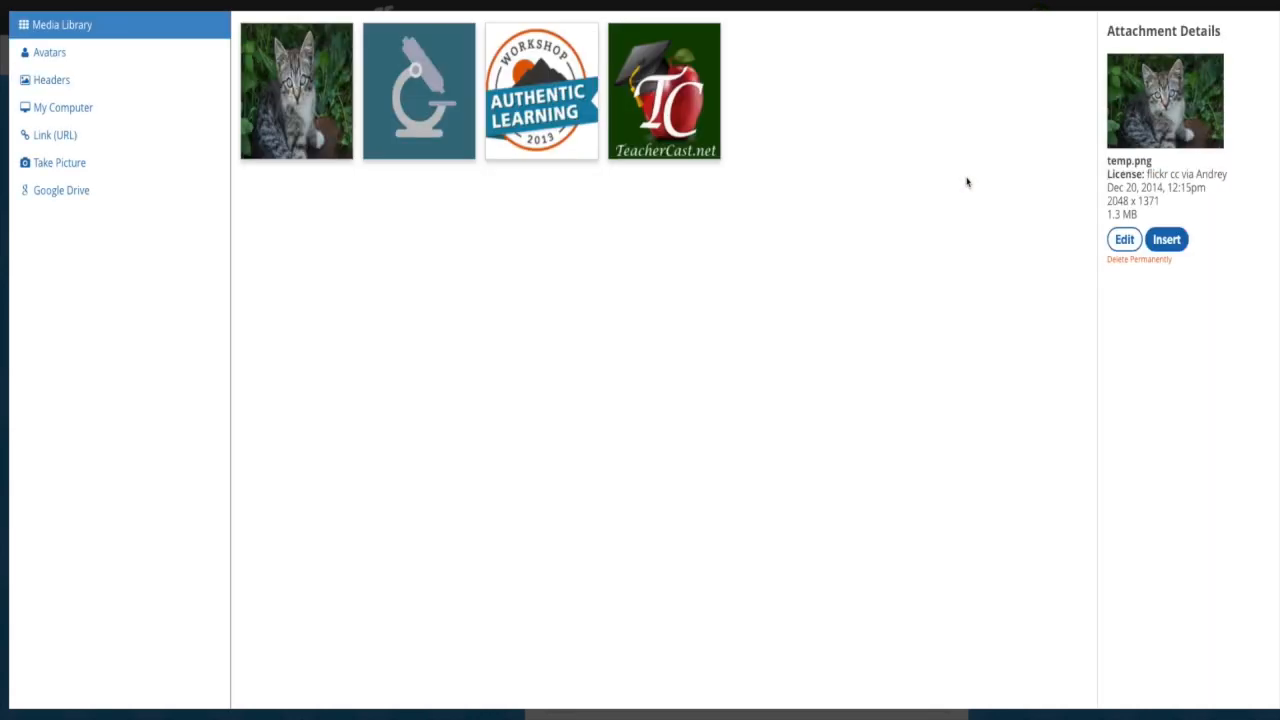
click(1166, 240)
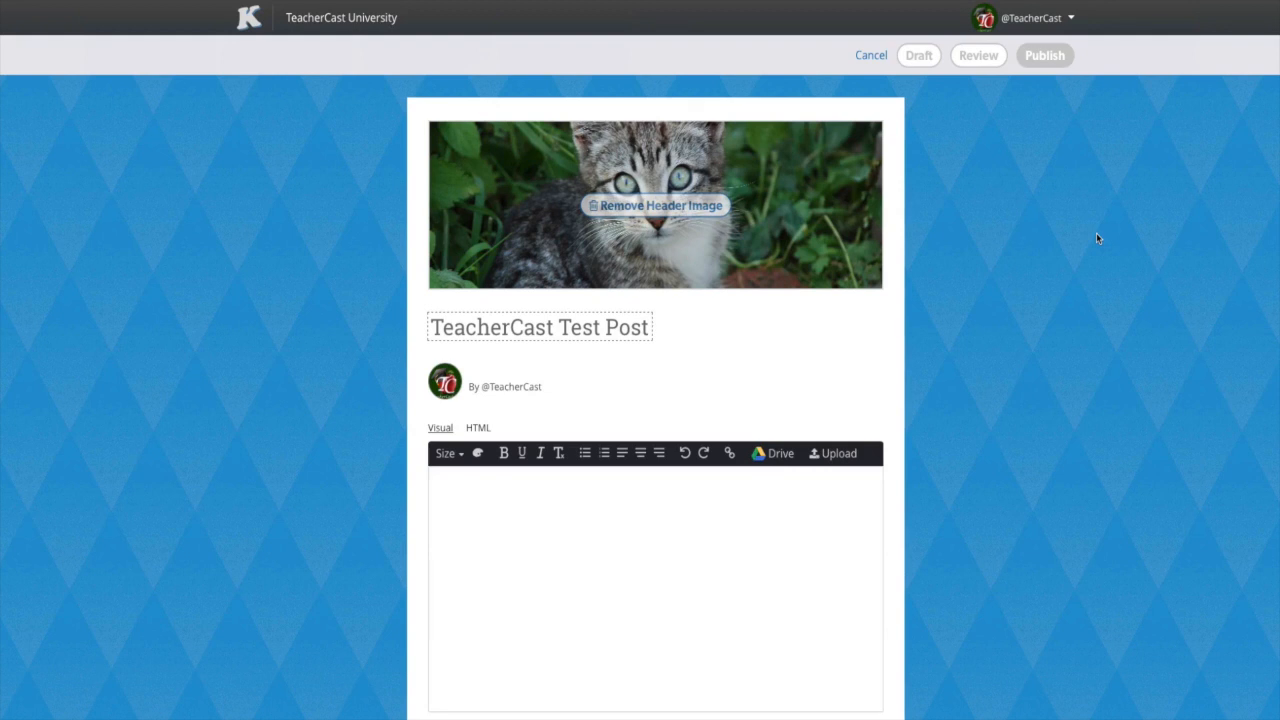
- Paste placeholder paragraphs into the body and select the first paragraph for smaller type
click(656, 570)
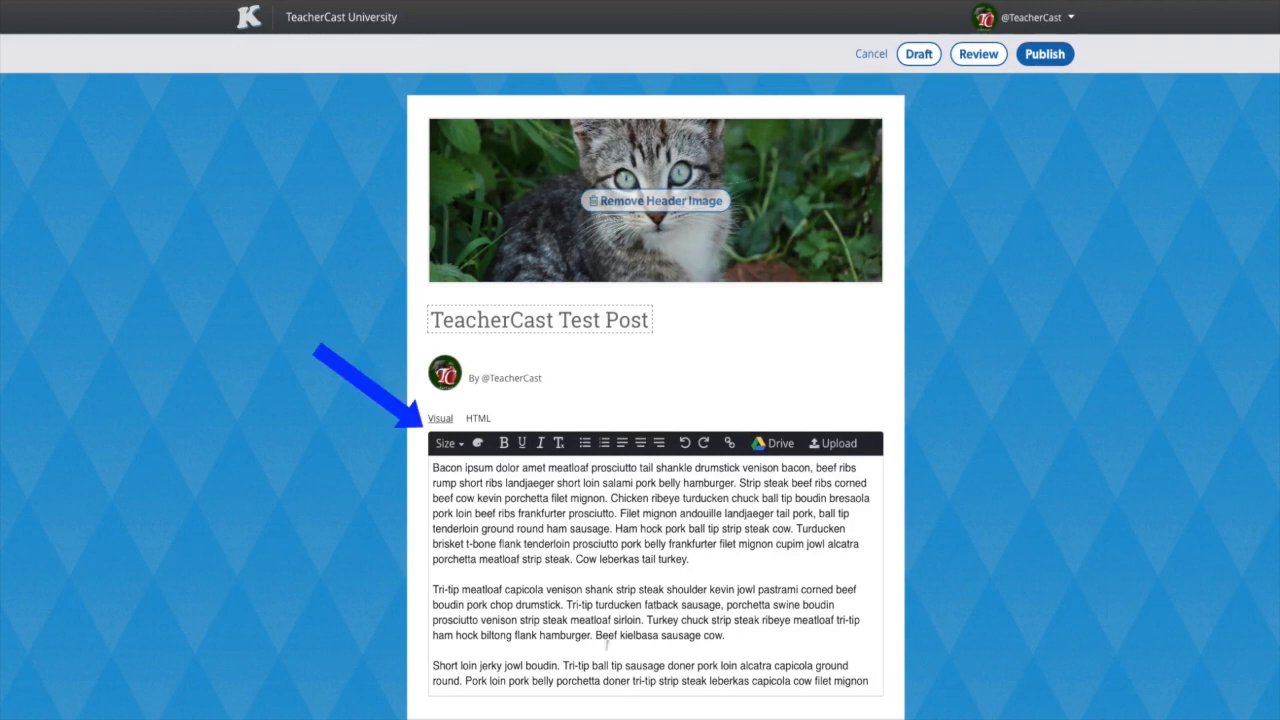
drag(432, 468, 688, 560)
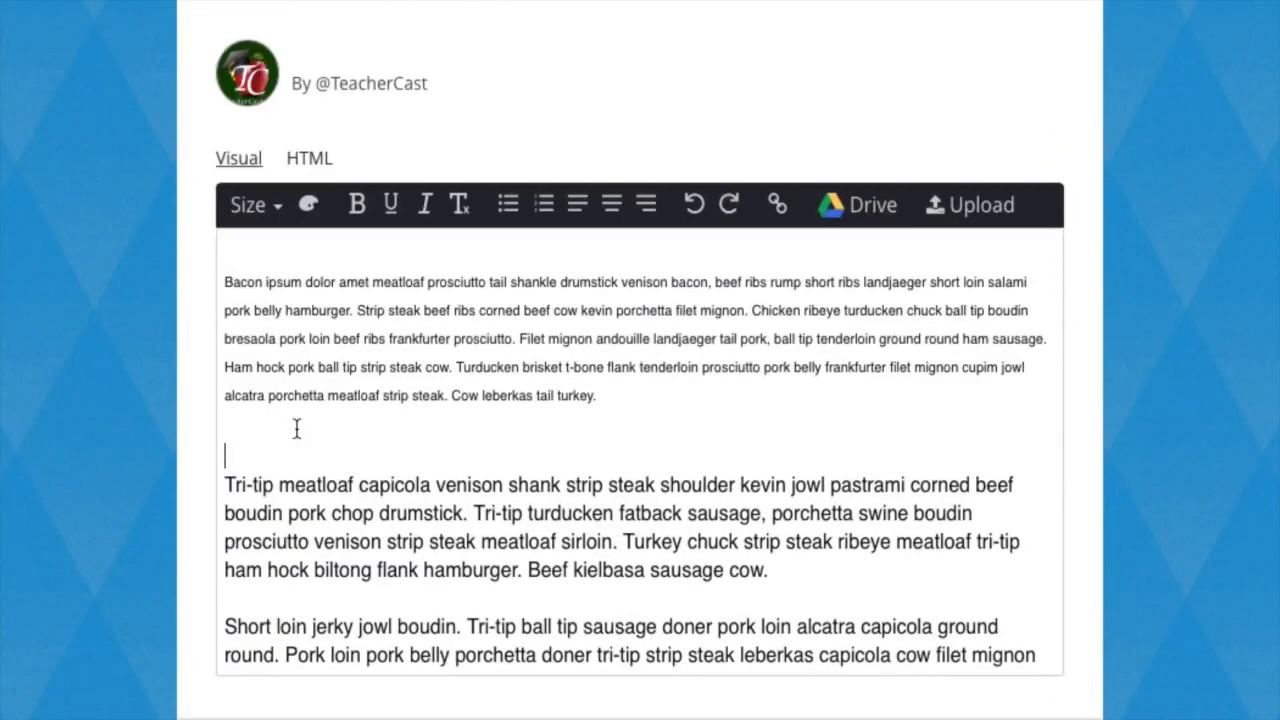
- Add the line 'Paragraph Setting Blog Header' and give it a larger text size
text(Paragraph S)
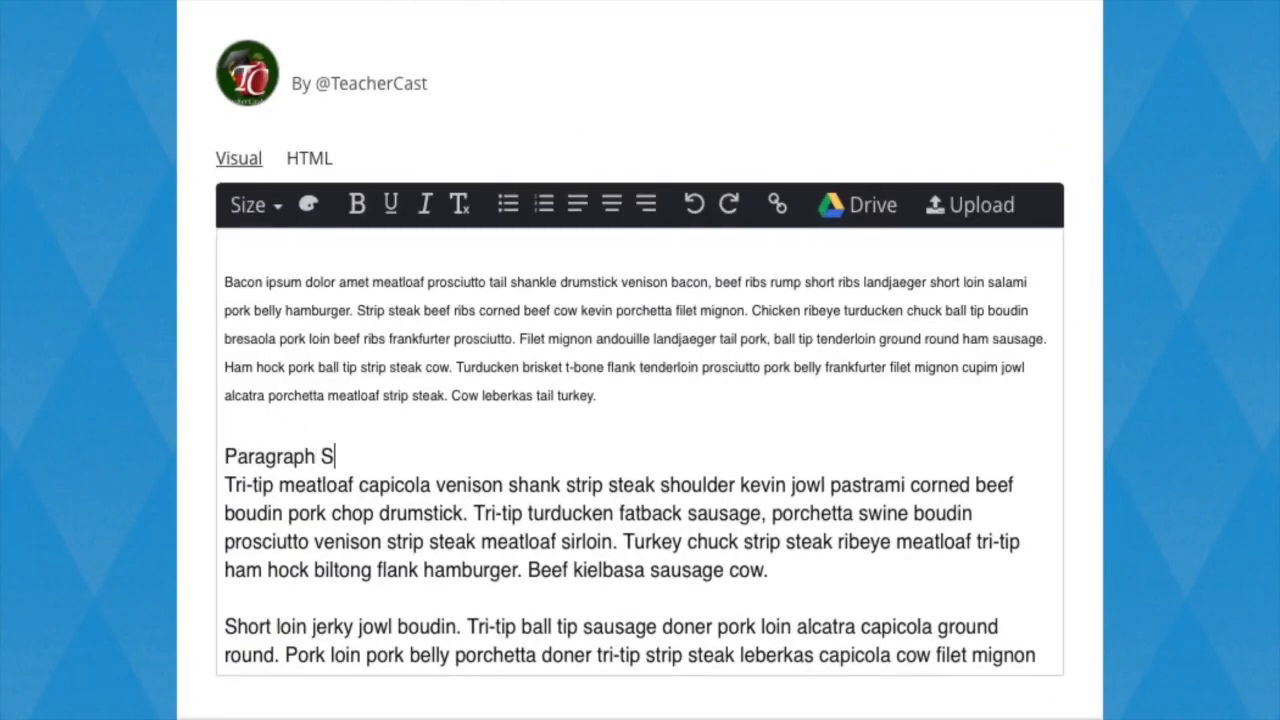
text(etting Blog)
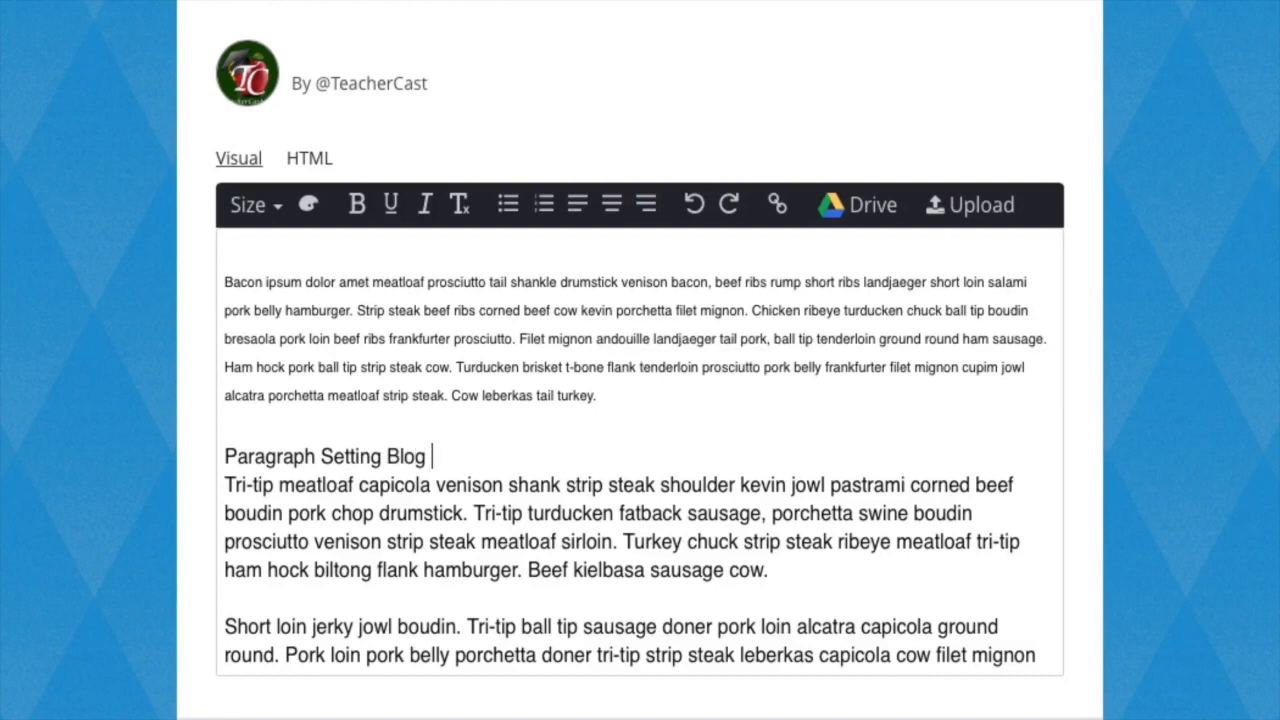
text(Header)
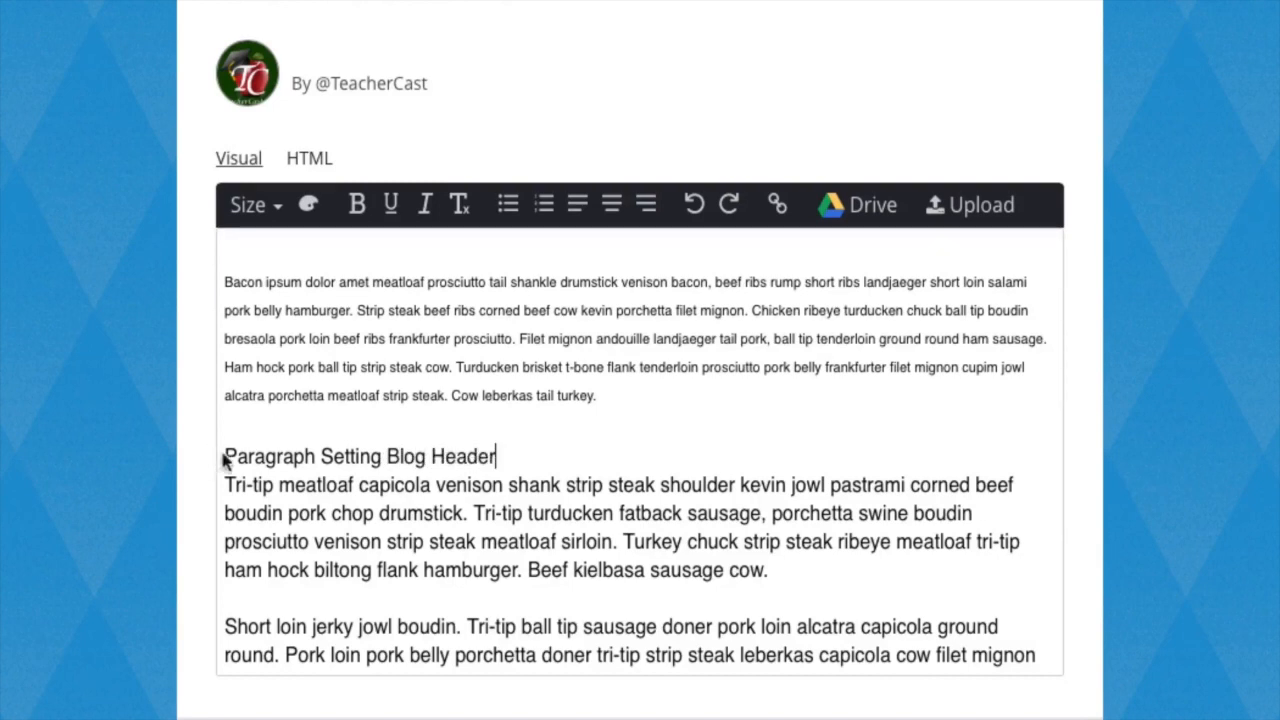
click(248, 204)
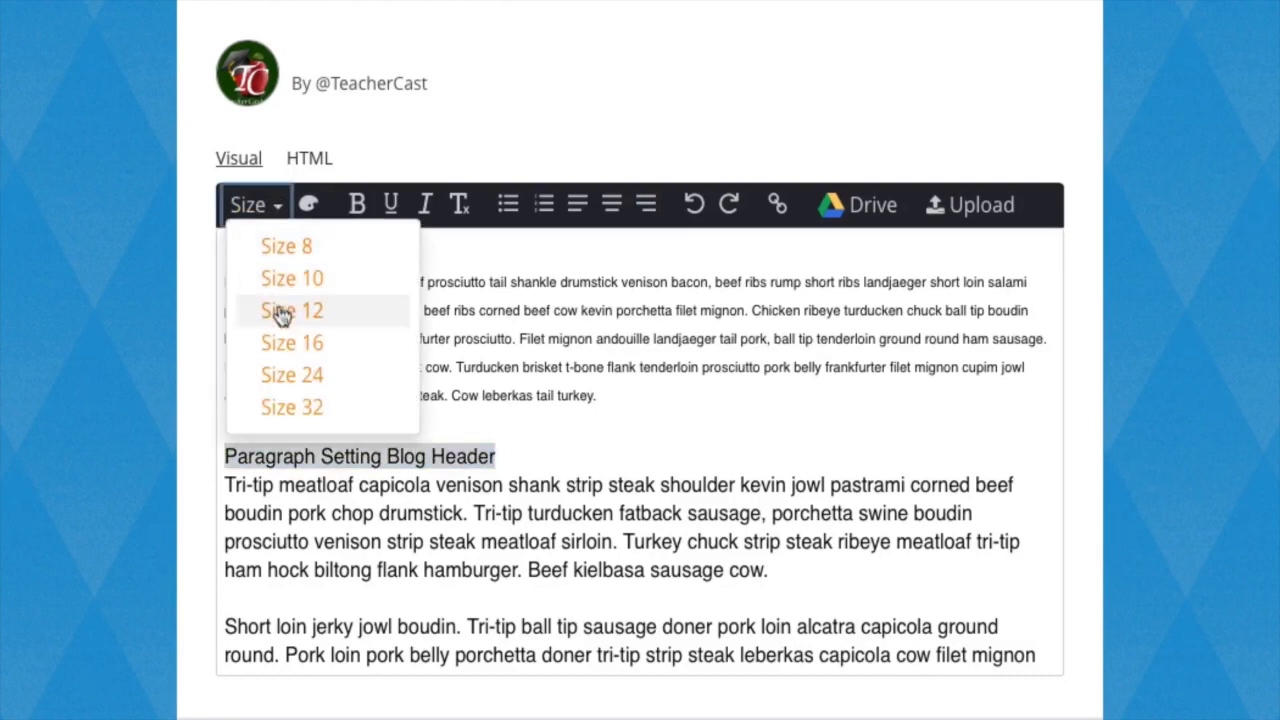
click(292, 308)
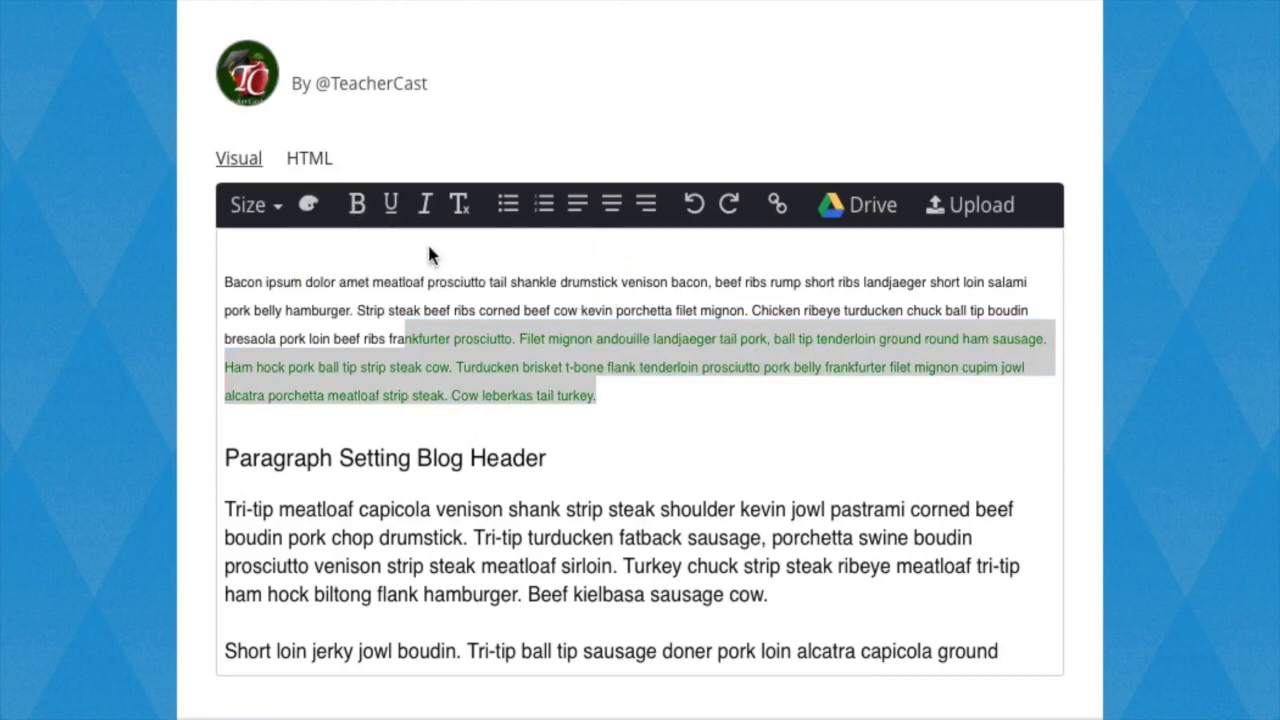
- Colour the selected second half of the first paragraph red
click(308, 204)
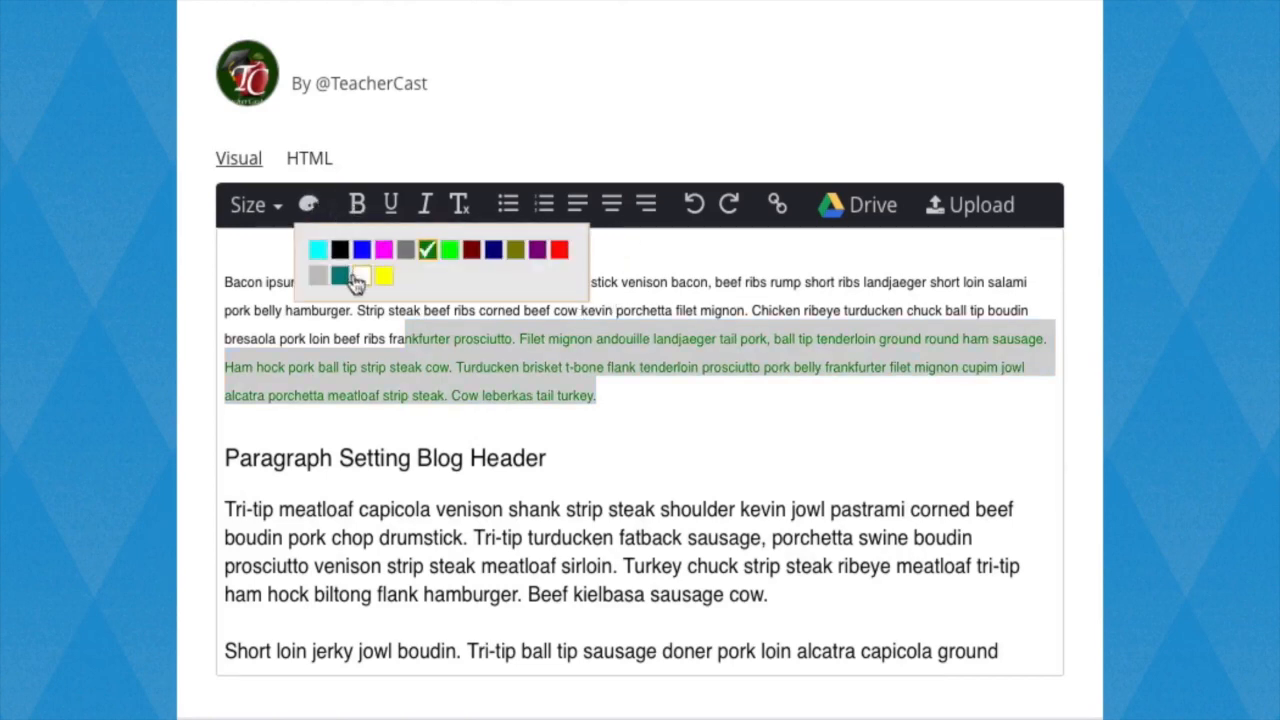
click(340, 276)
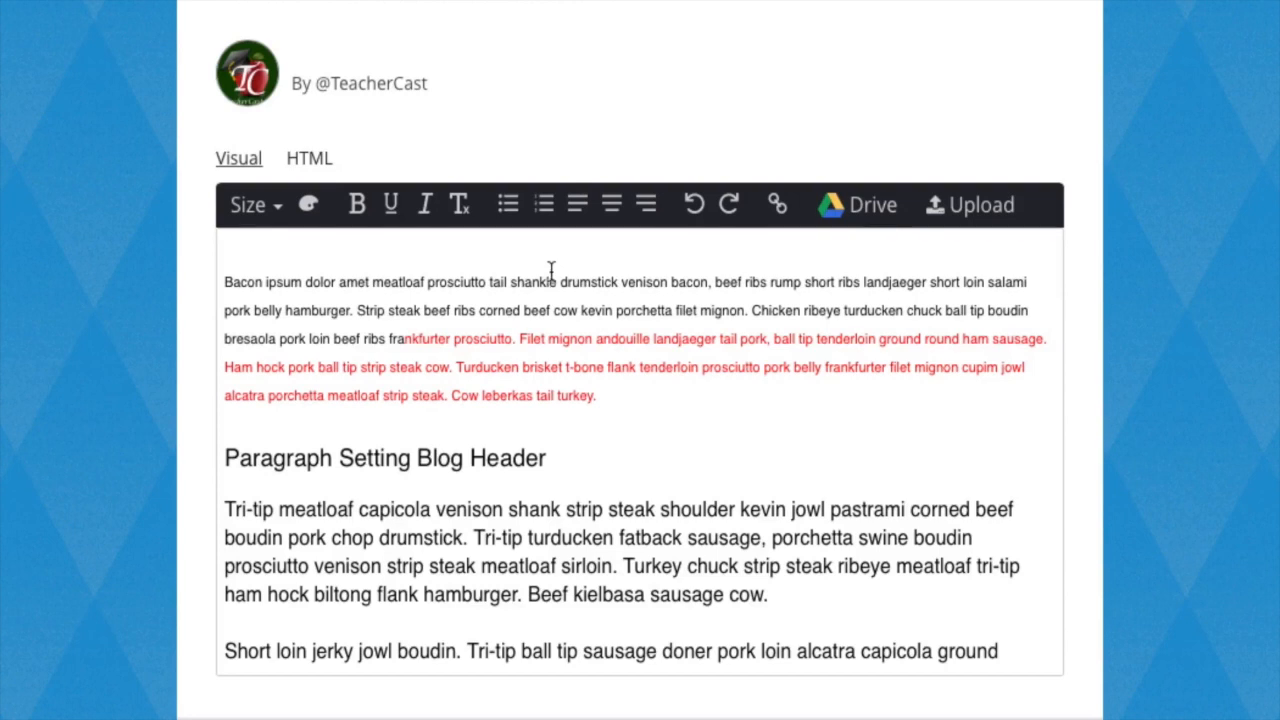
click(390, 204)
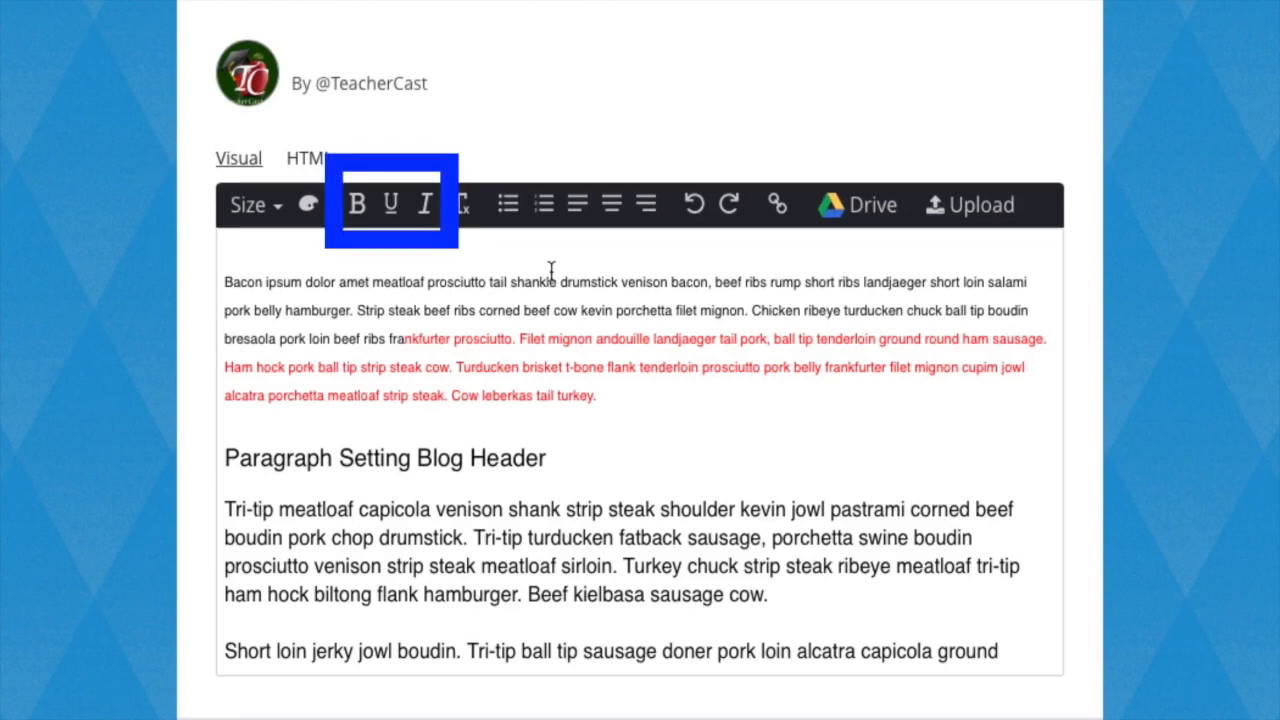
- Try bold and italic on the paragraph's opening words, then select them to clear the styles
drag(224, 280, 552, 280)
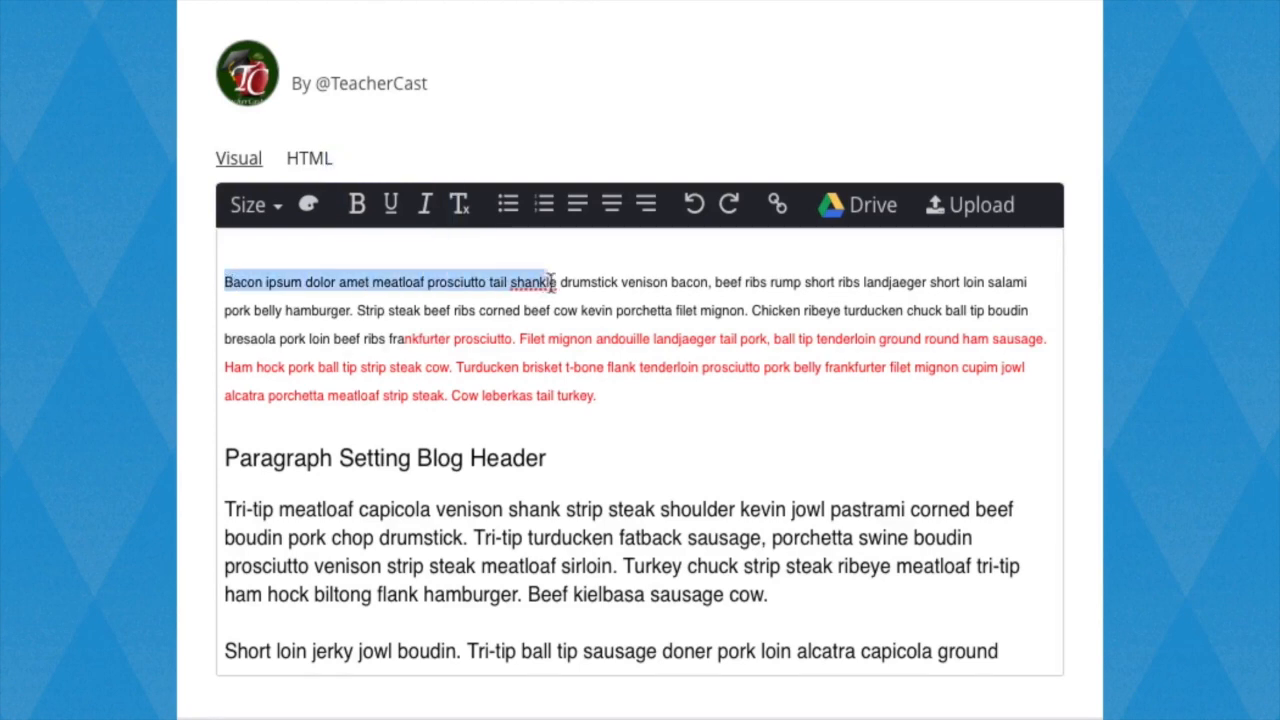
click(356, 204)
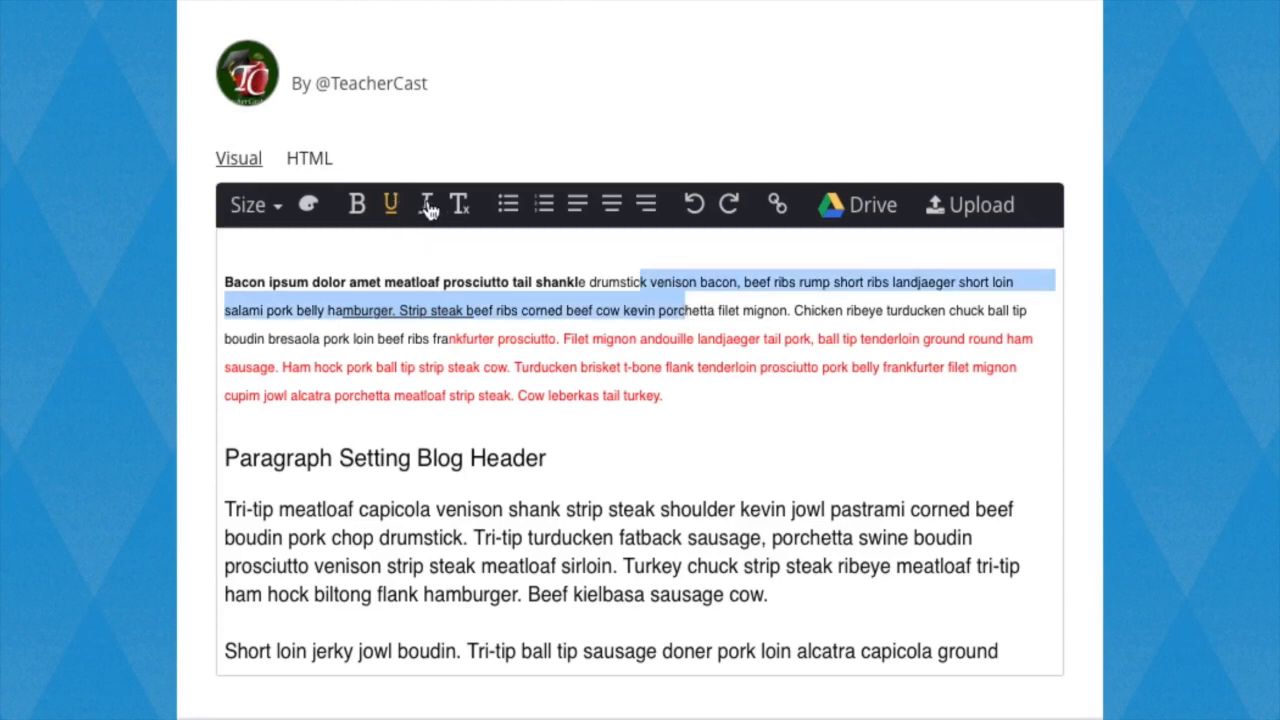
click(424, 204)
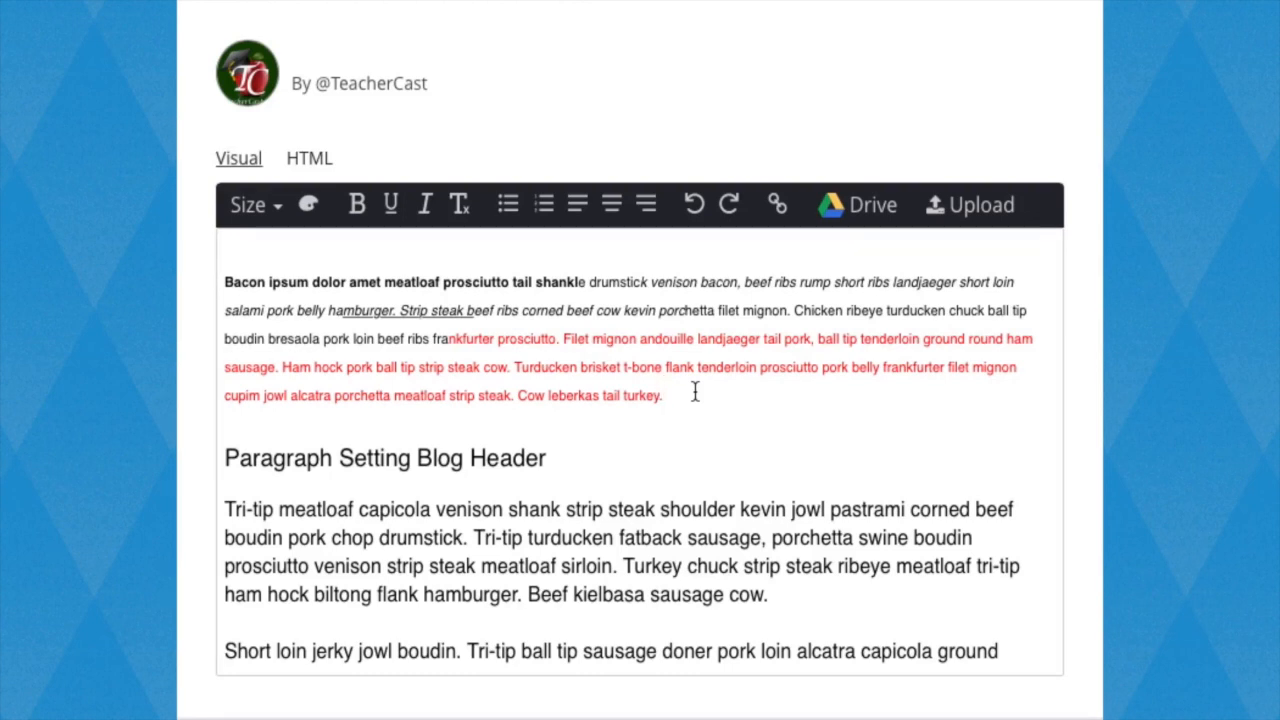
drag(430, 366, 660, 396)
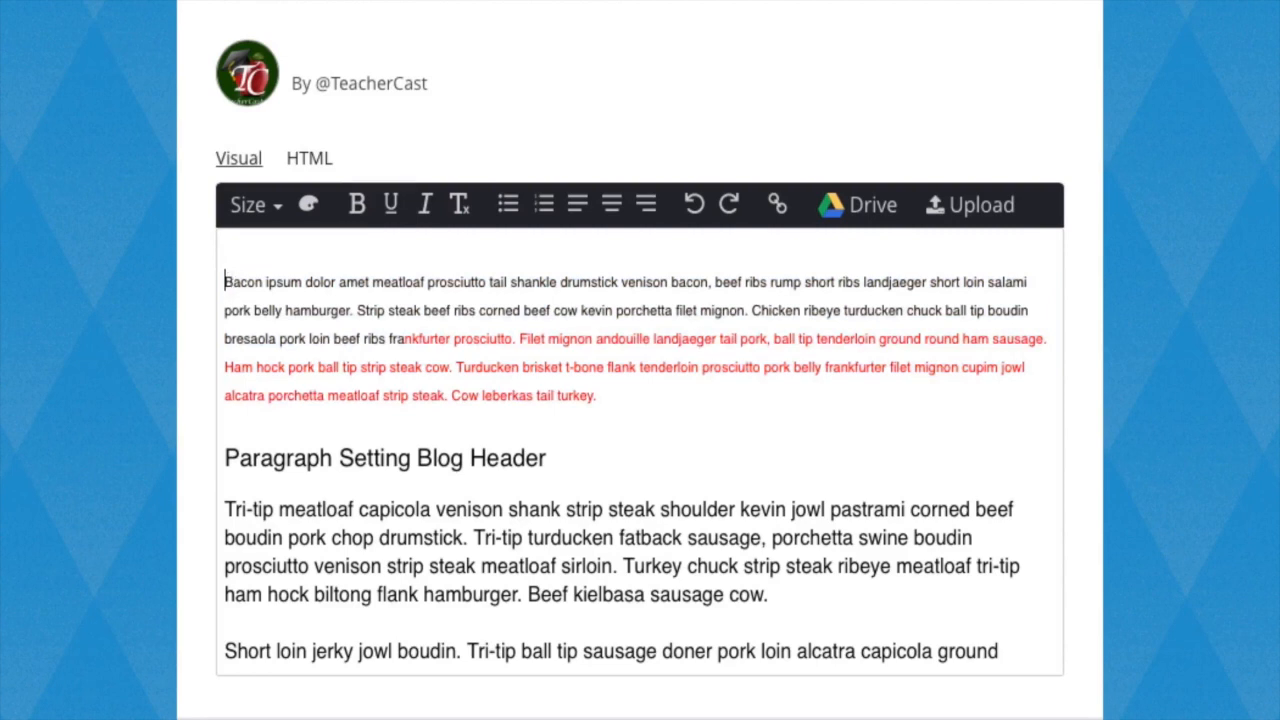
- Add lines 'bullet 1' to 'bullet 3' at the top and make them a numbered list
text(bullet 3)
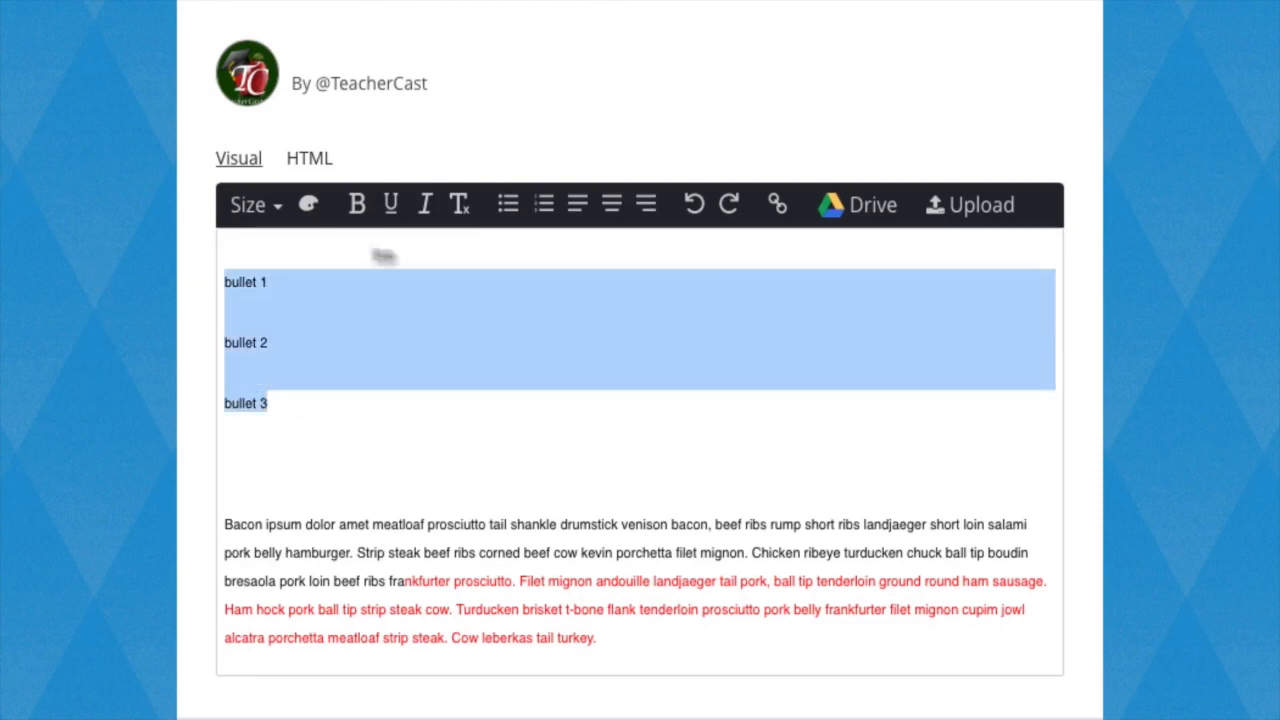
click(506, 204)
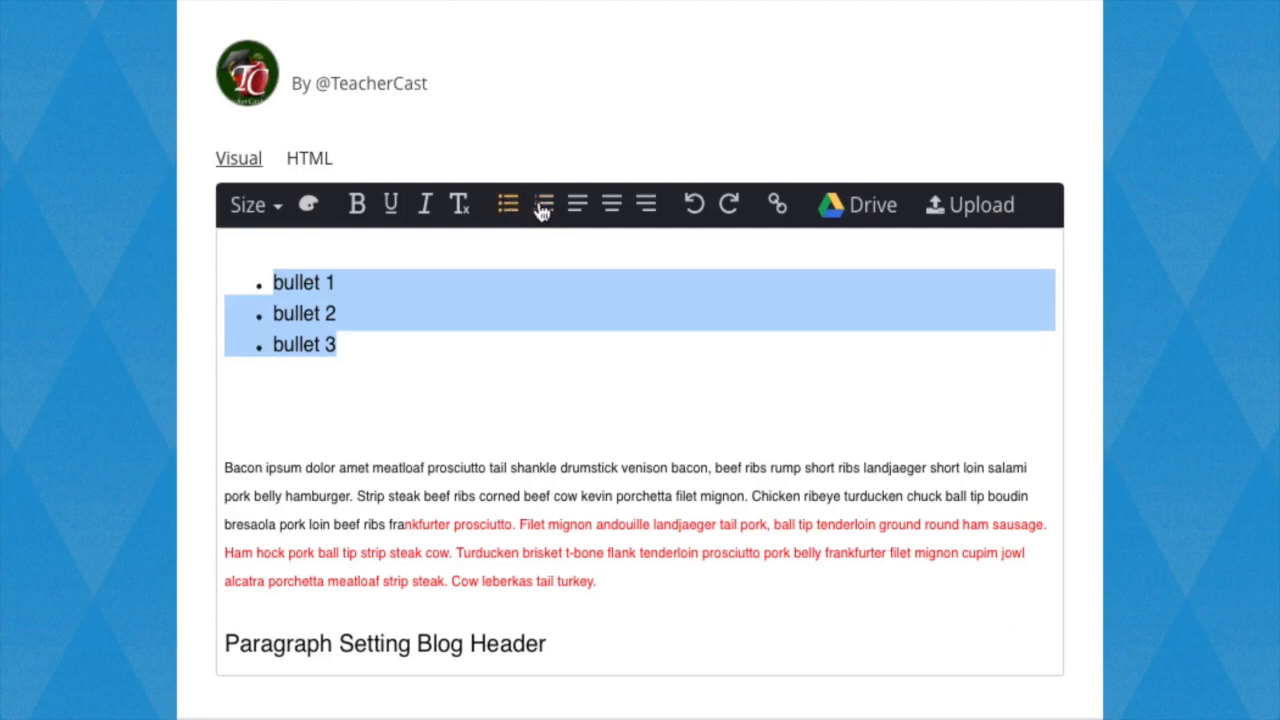
click(544, 204)
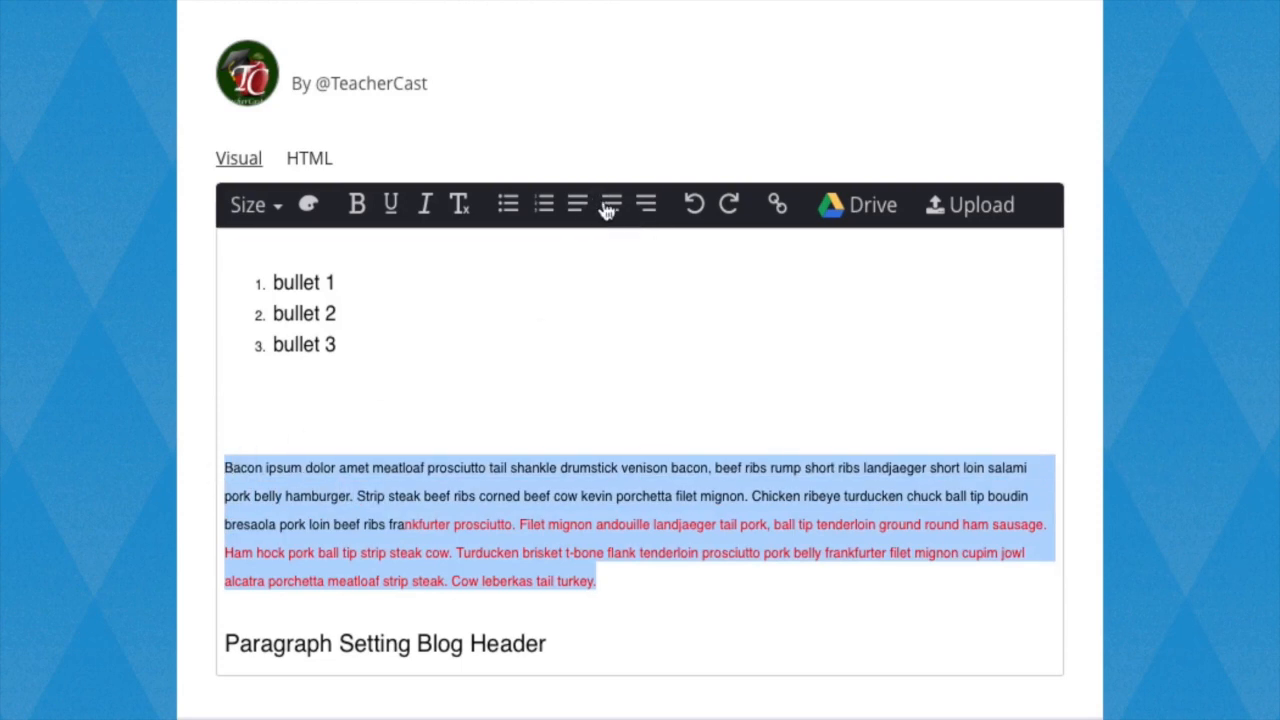
- Try right, centre and left alignment on the bacon ipsum paragraph, then undo the list edits
click(612, 204)
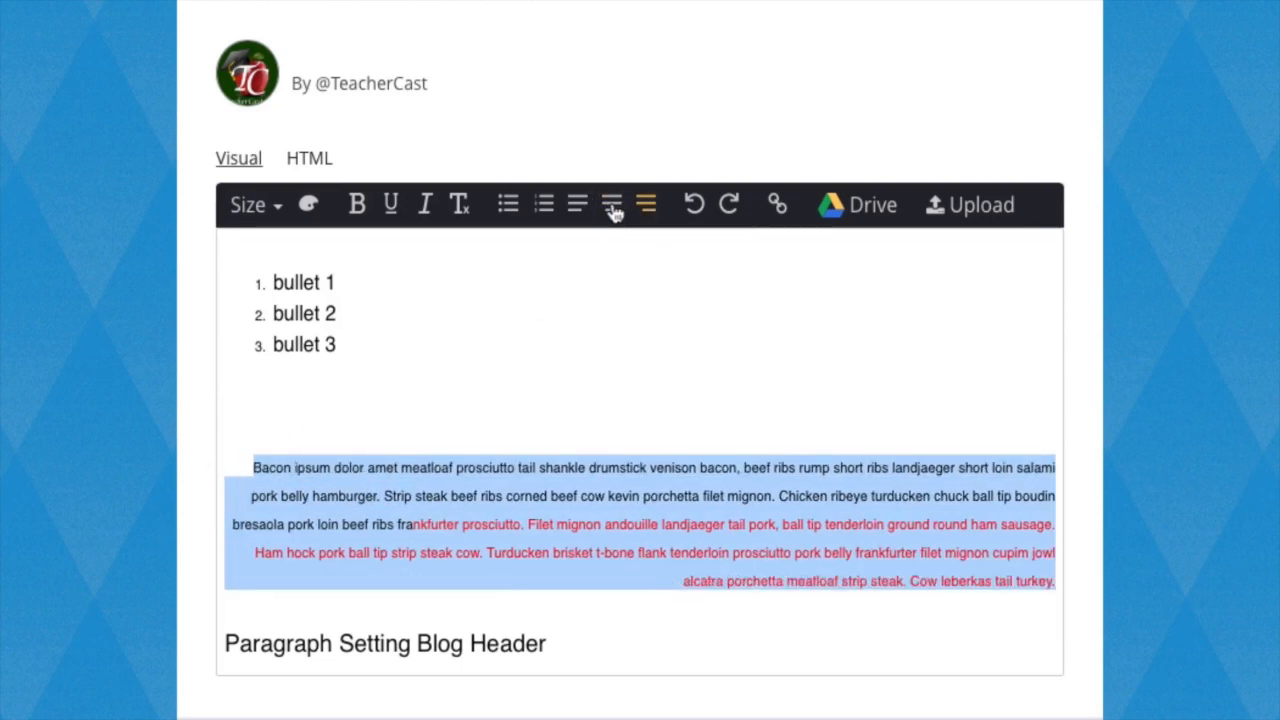
click(608, 204)
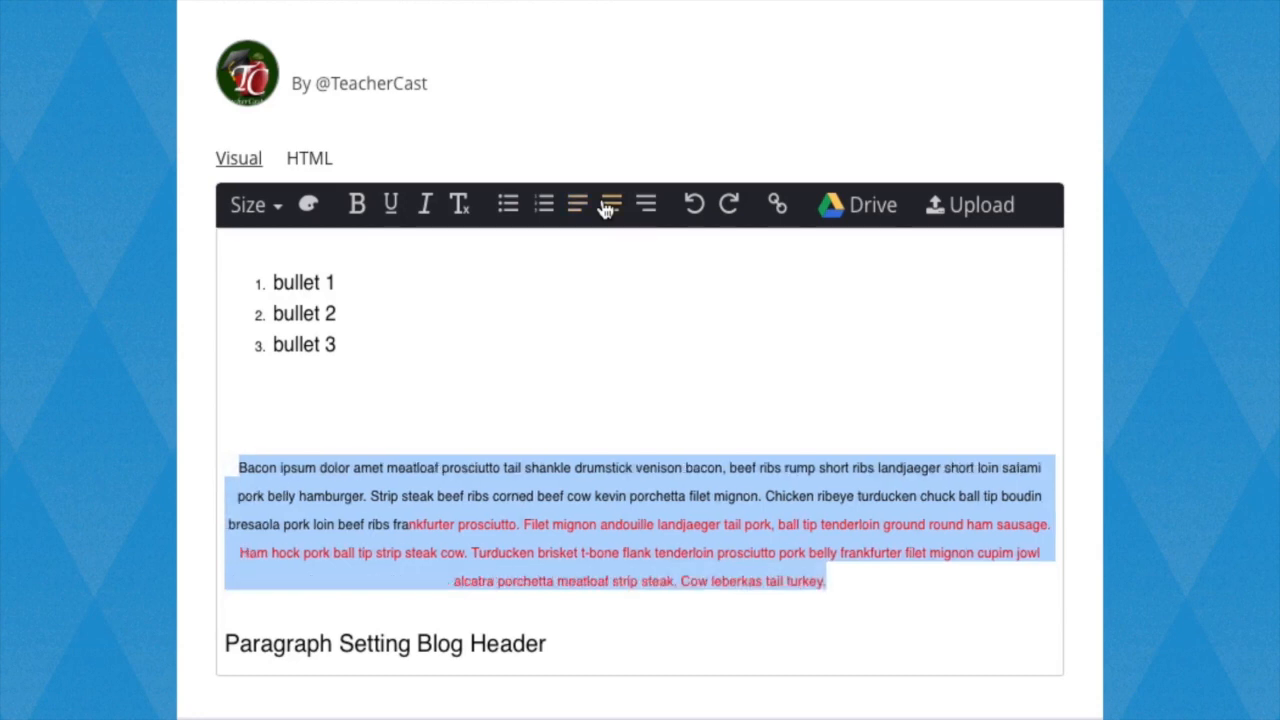
click(578, 204)
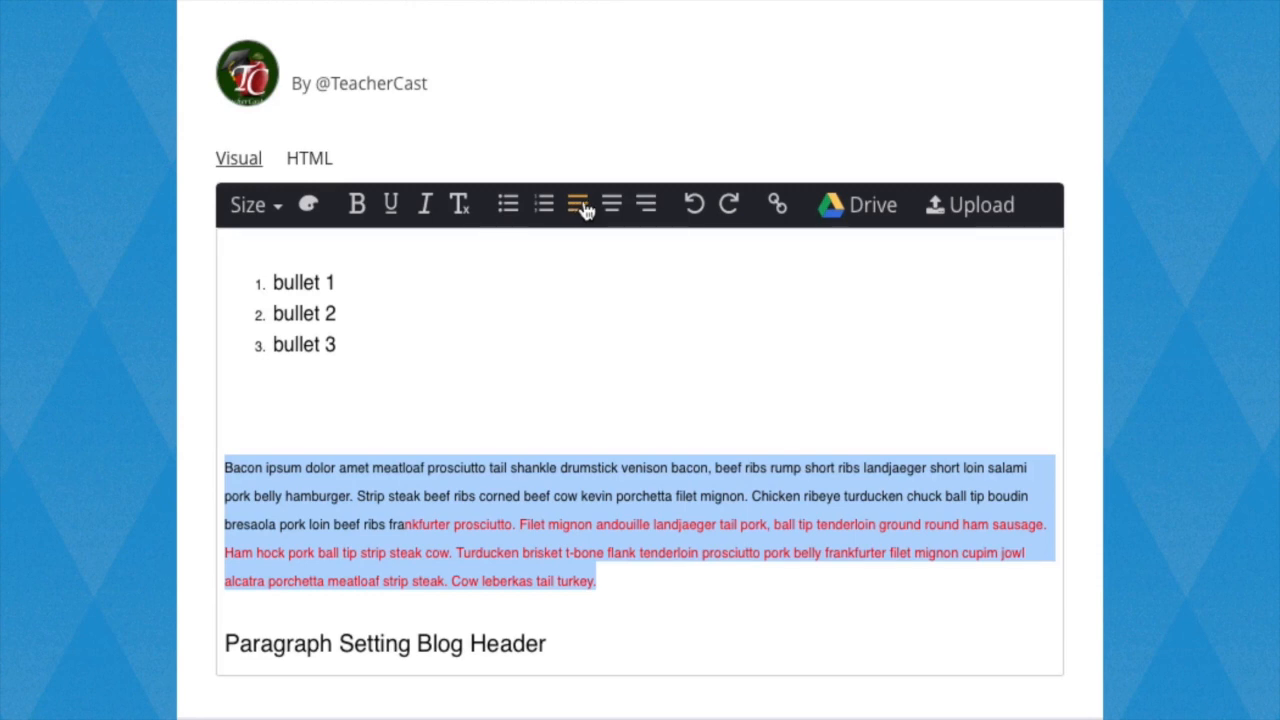
click(612, 204)
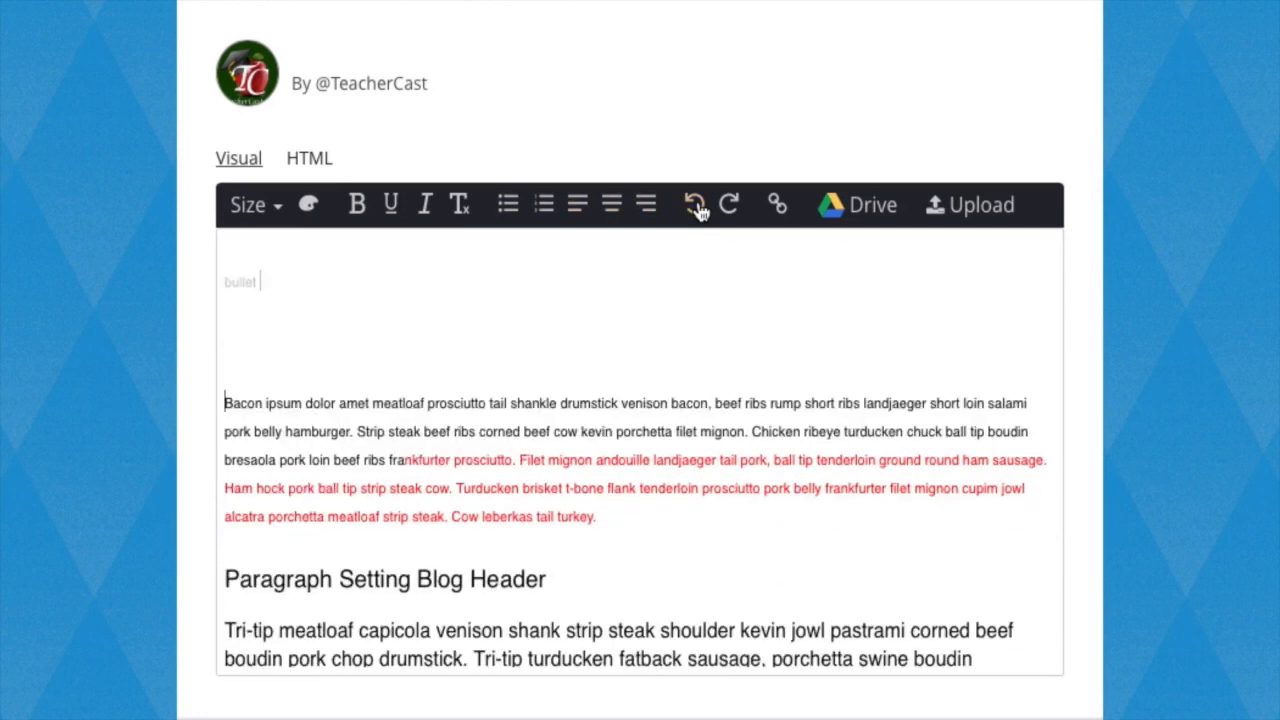
- Redo the undone edits so the numbered list reappears above the left-aligned paragraph
click(728, 204)
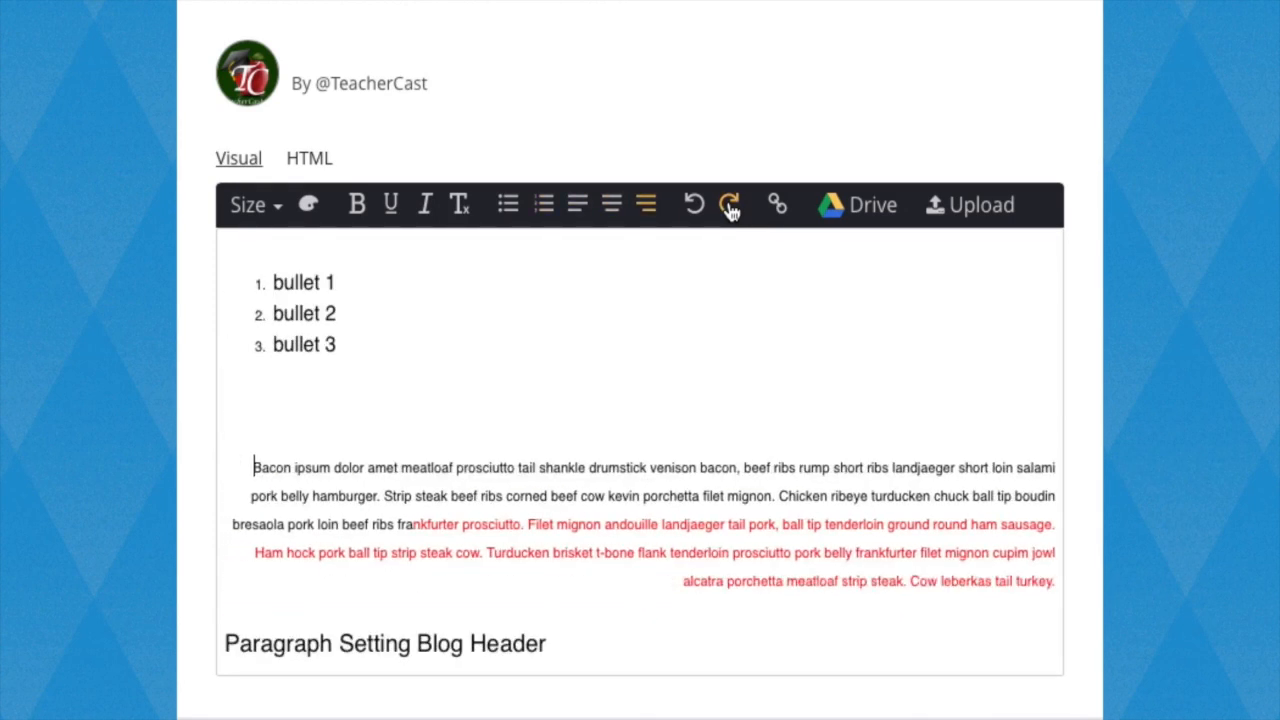
click(730, 204)
text(h)
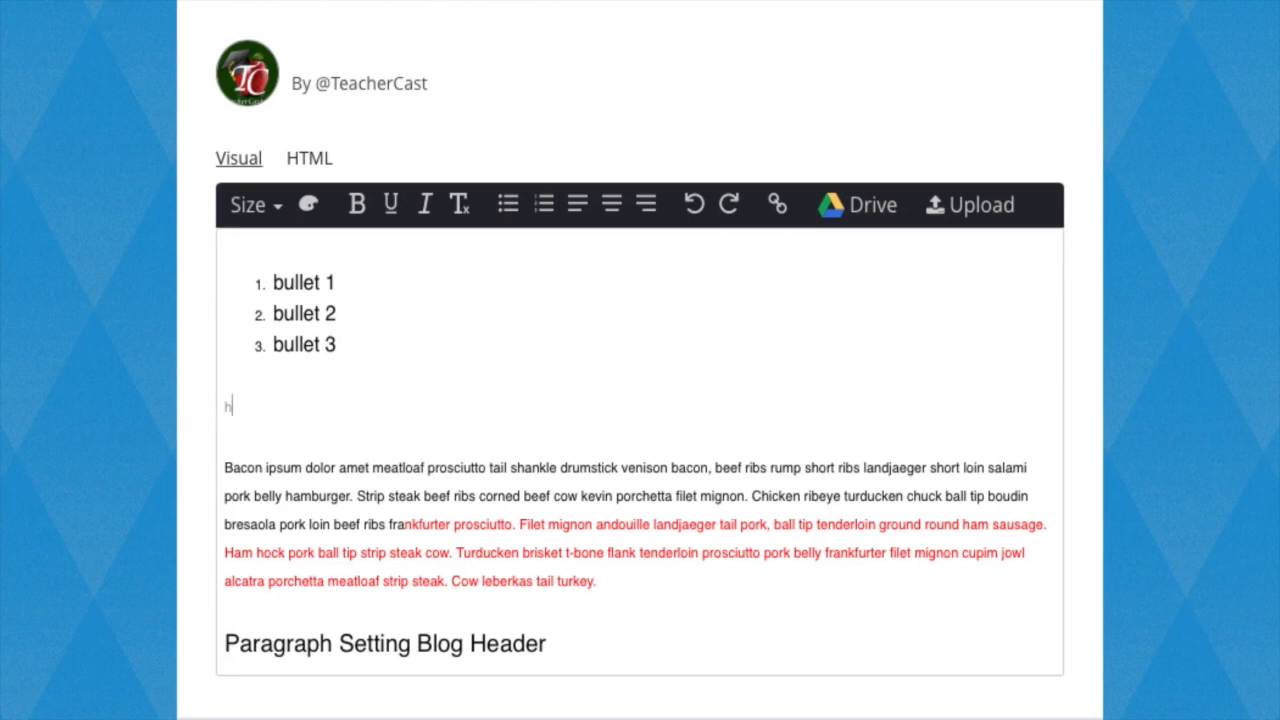
- Add the sentence 'Have you heard about TeacherCast?', retyping it after a misspelling
text(Have oyu hear)
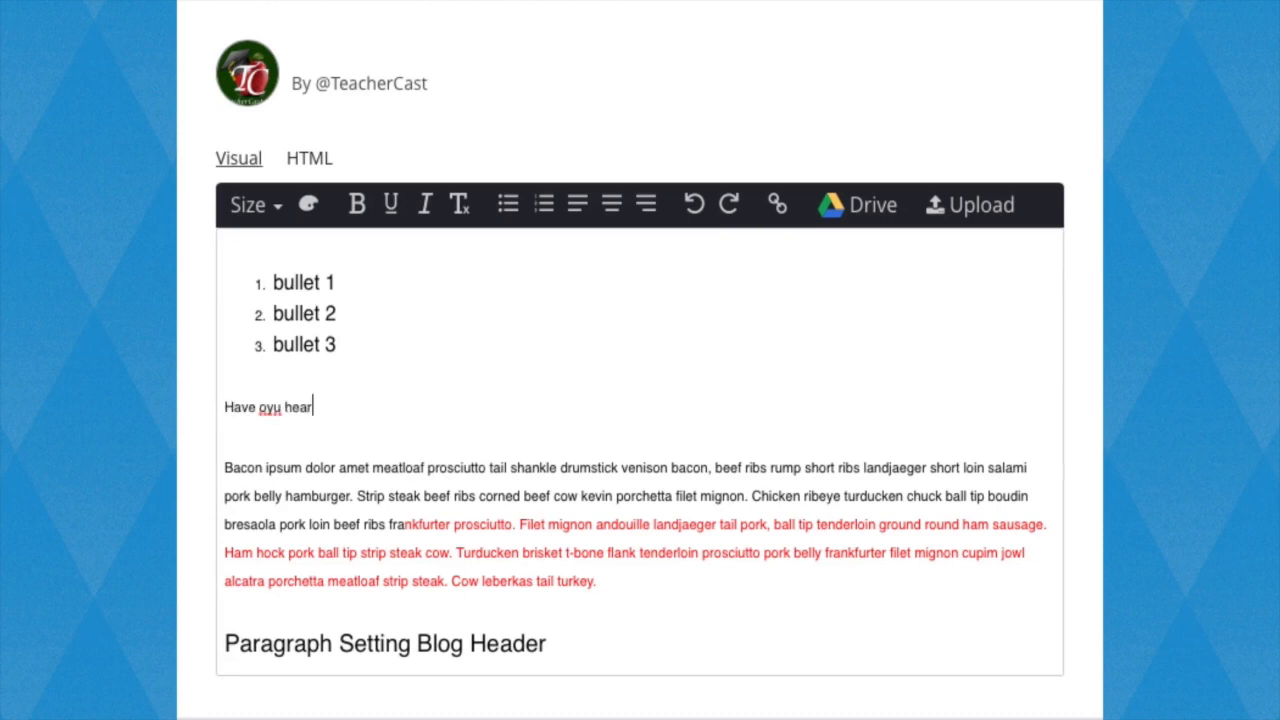
key(ctrl+a)
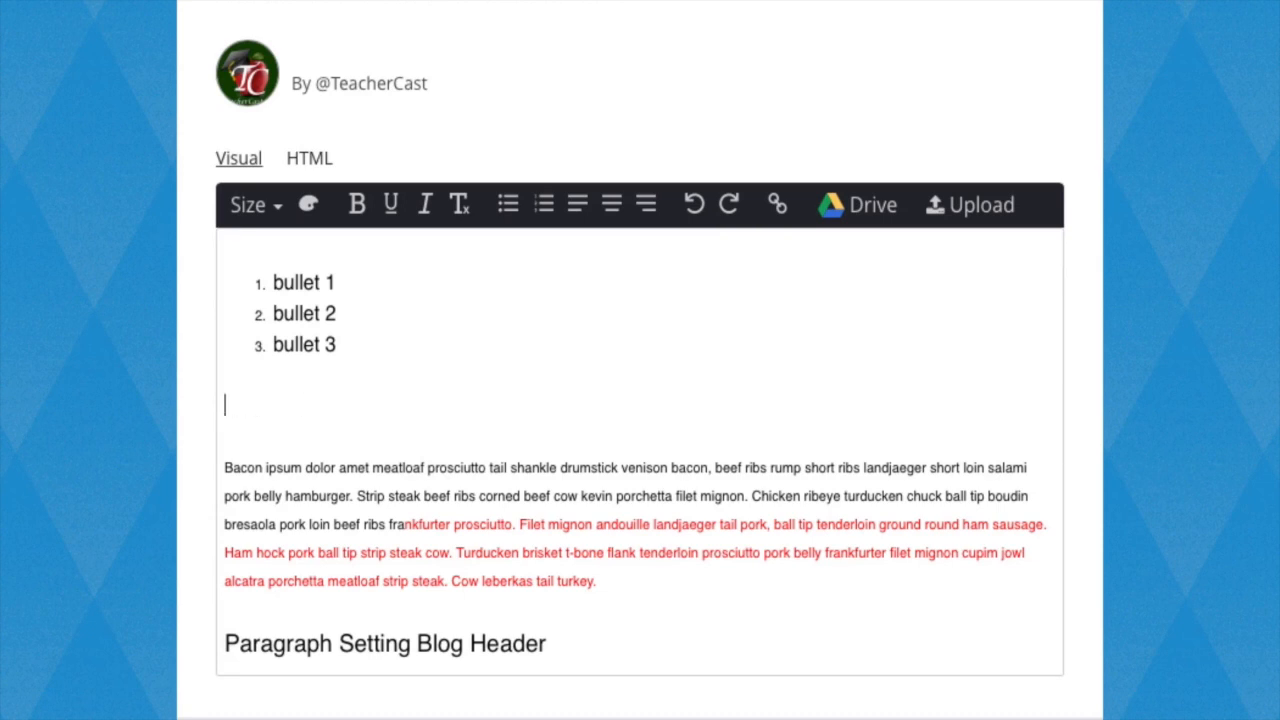
text(Have you hear)
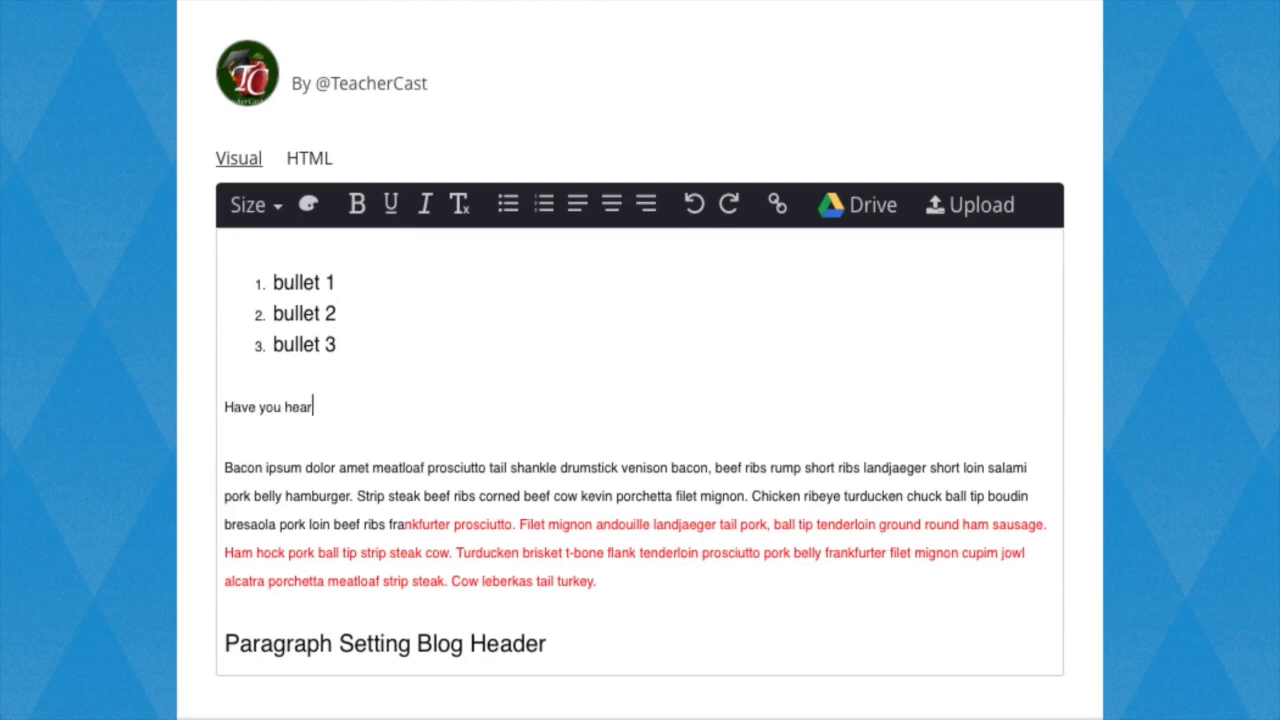
text(d about TeacherCast?)
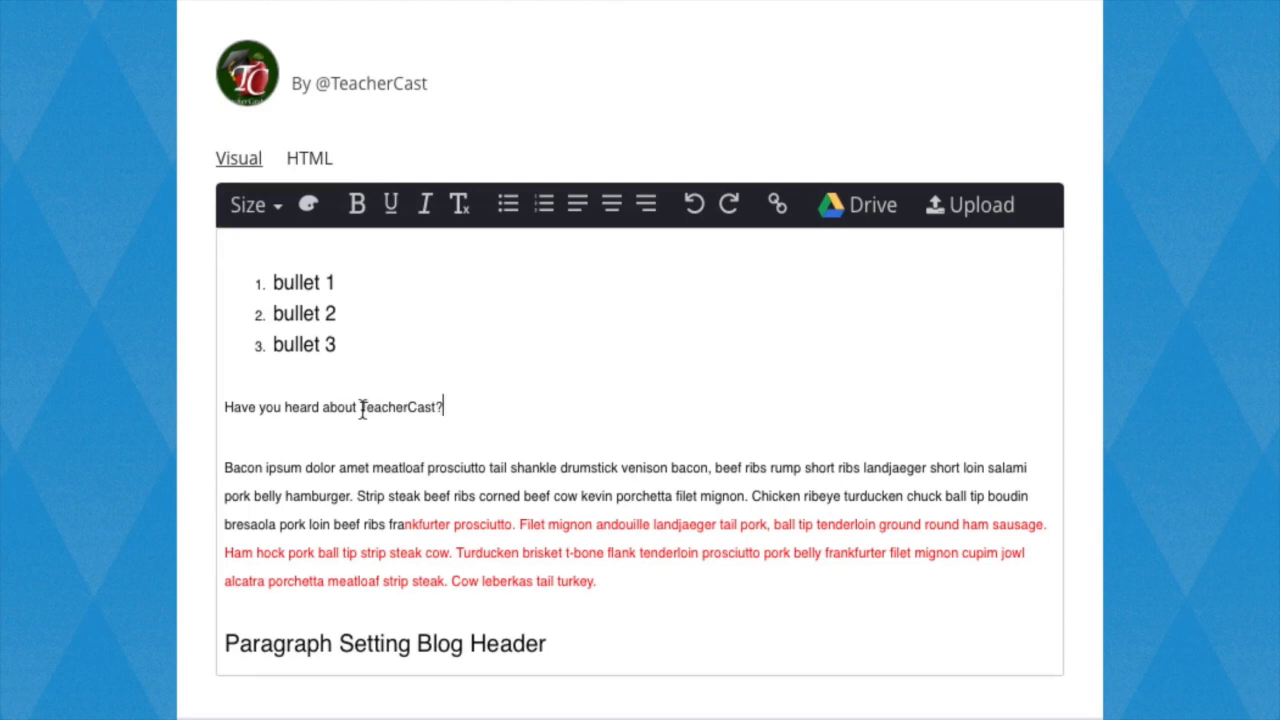
double_click(396, 400)
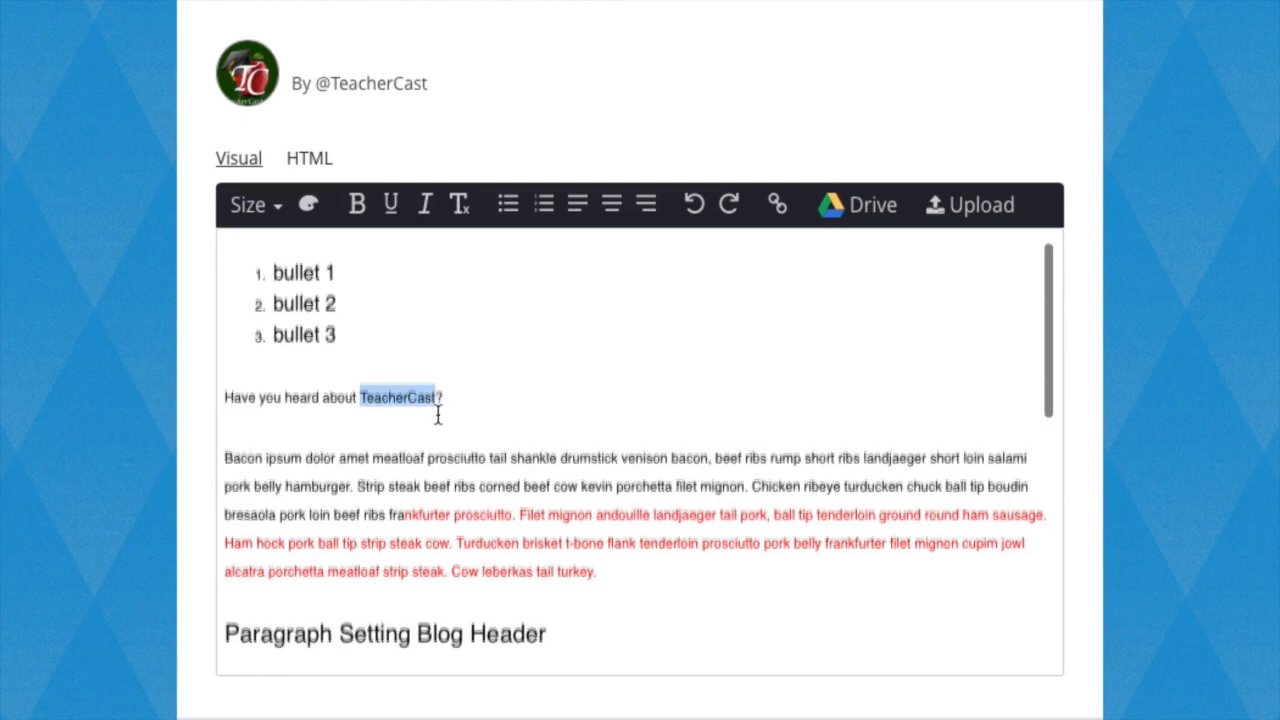
click(776, 204)
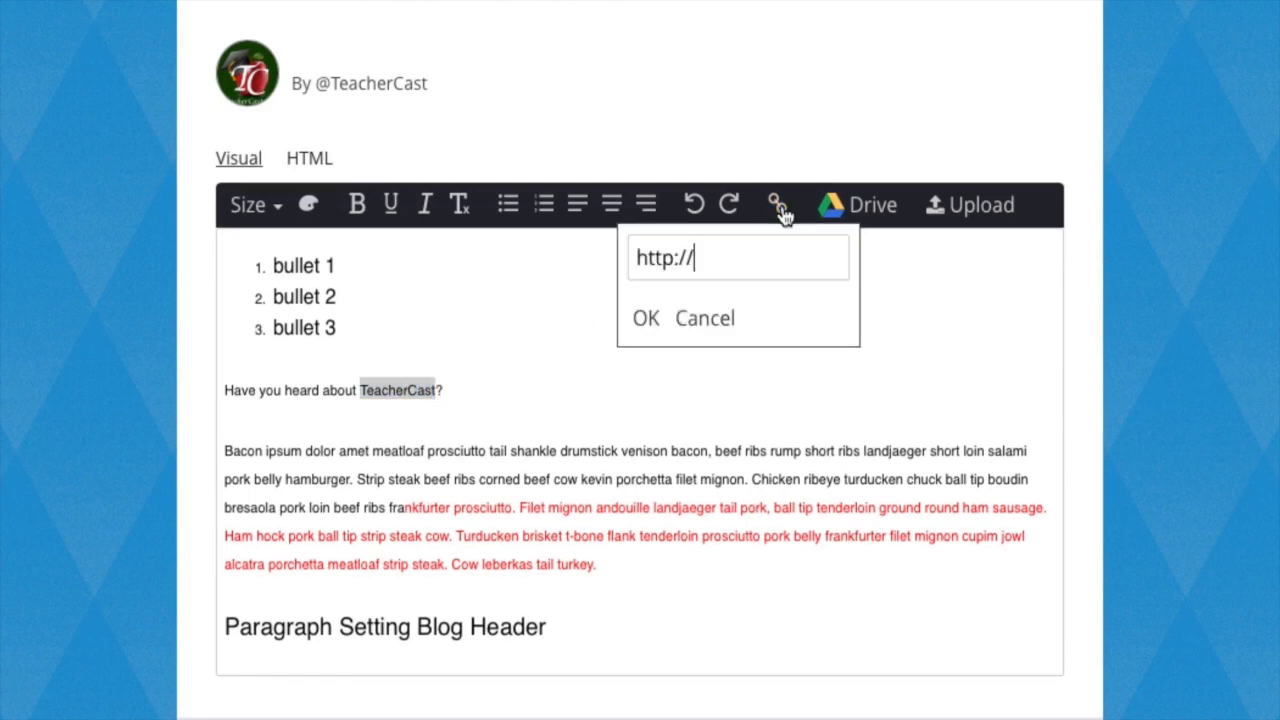
text(www.T)
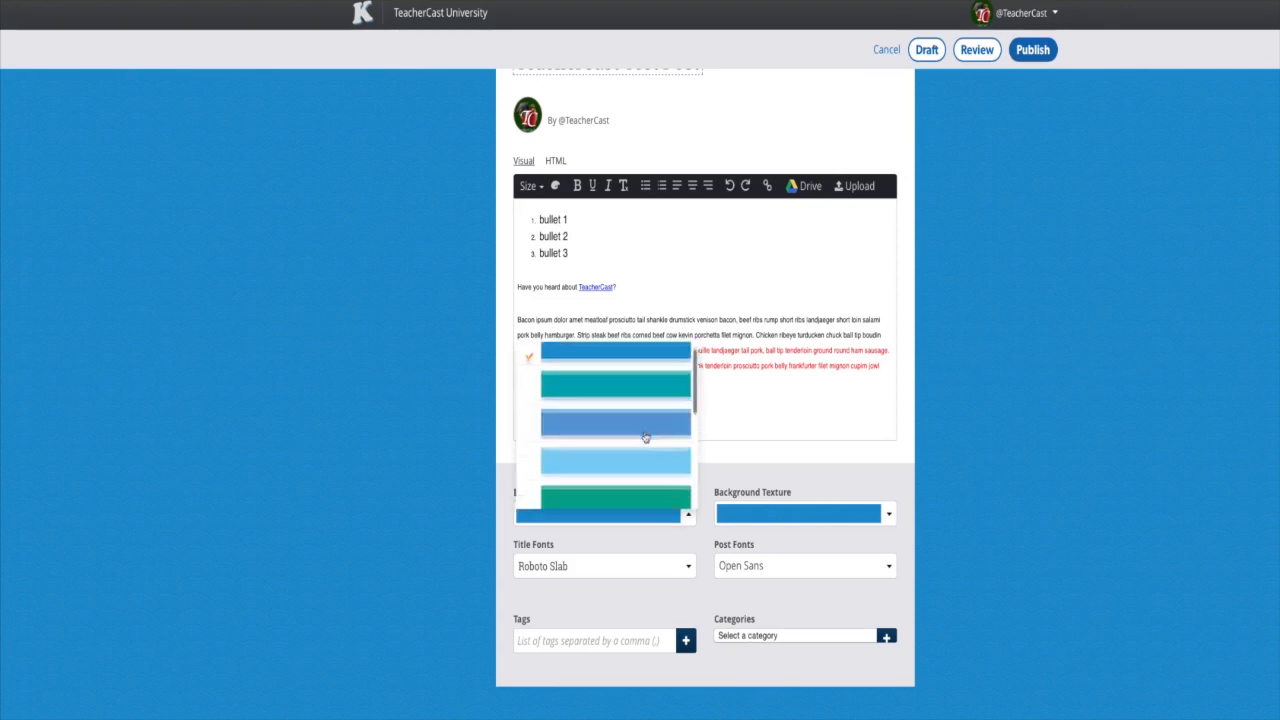
- Choose green as the post's background colour, replacing the blue backdrop
click(614, 494)
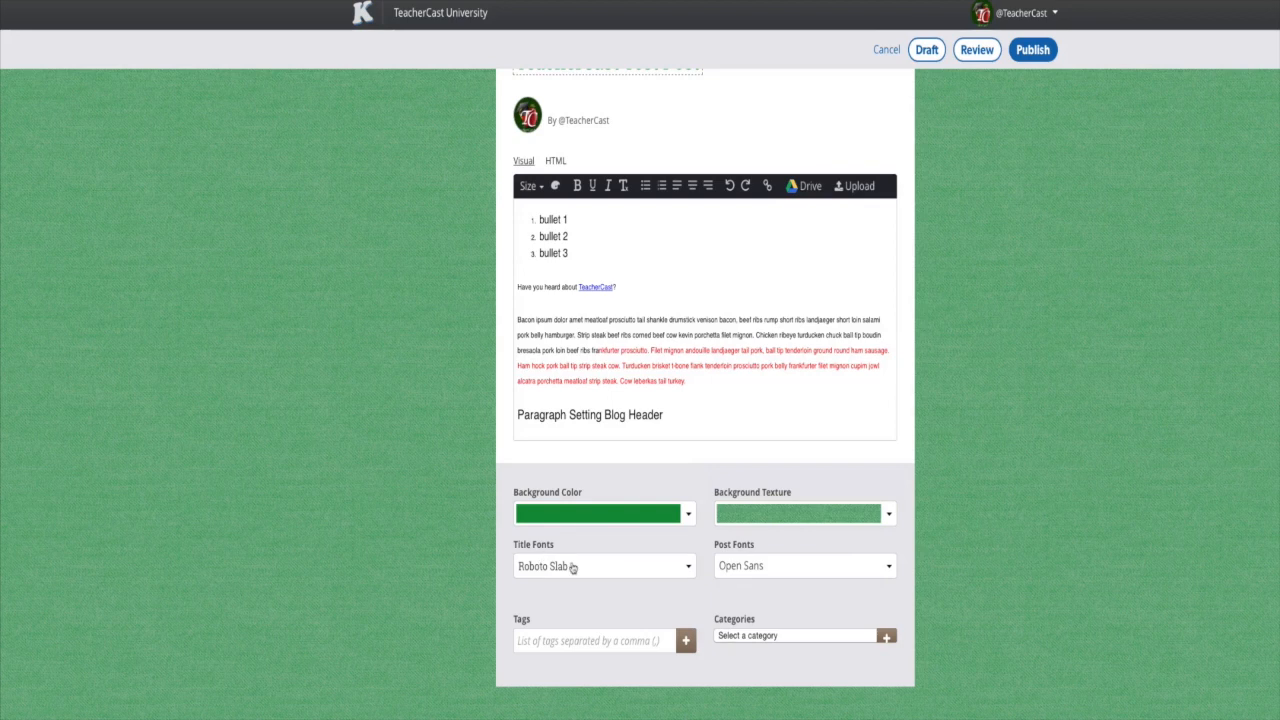
mouse_move(580, 568)
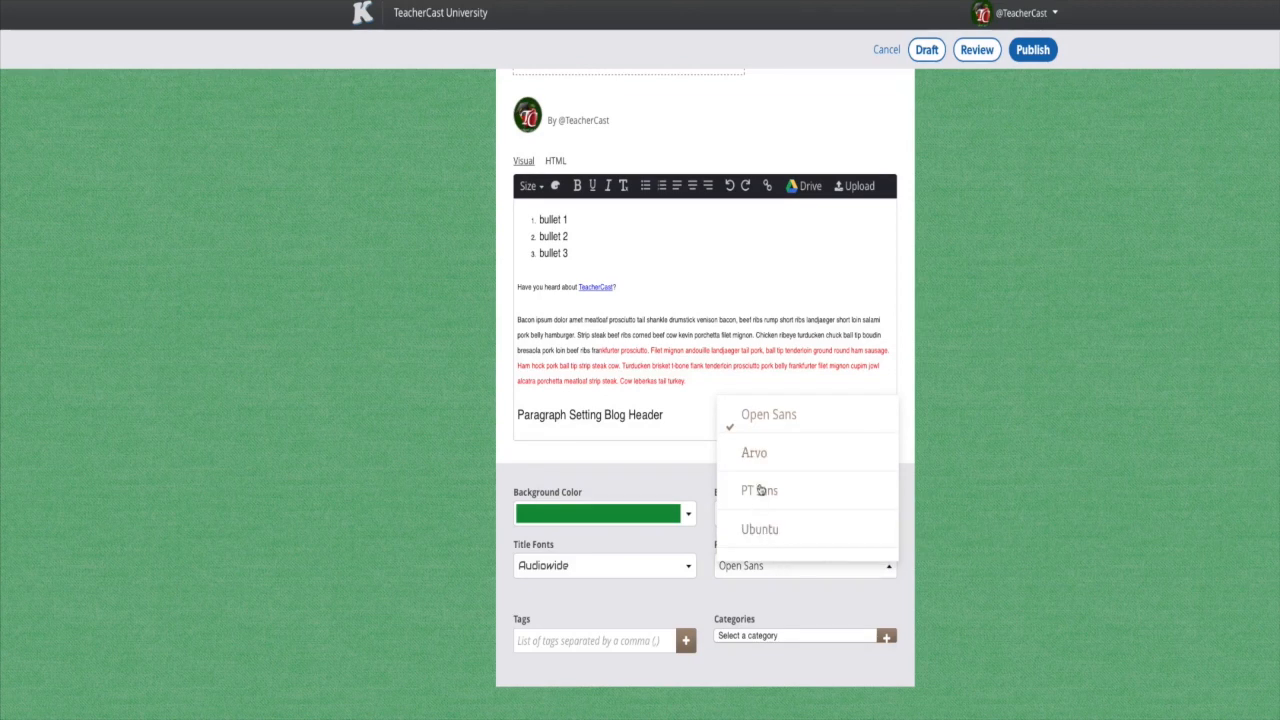
- Pick PT Sans as the post body font alongside the Audiowide title font
click(756, 490)
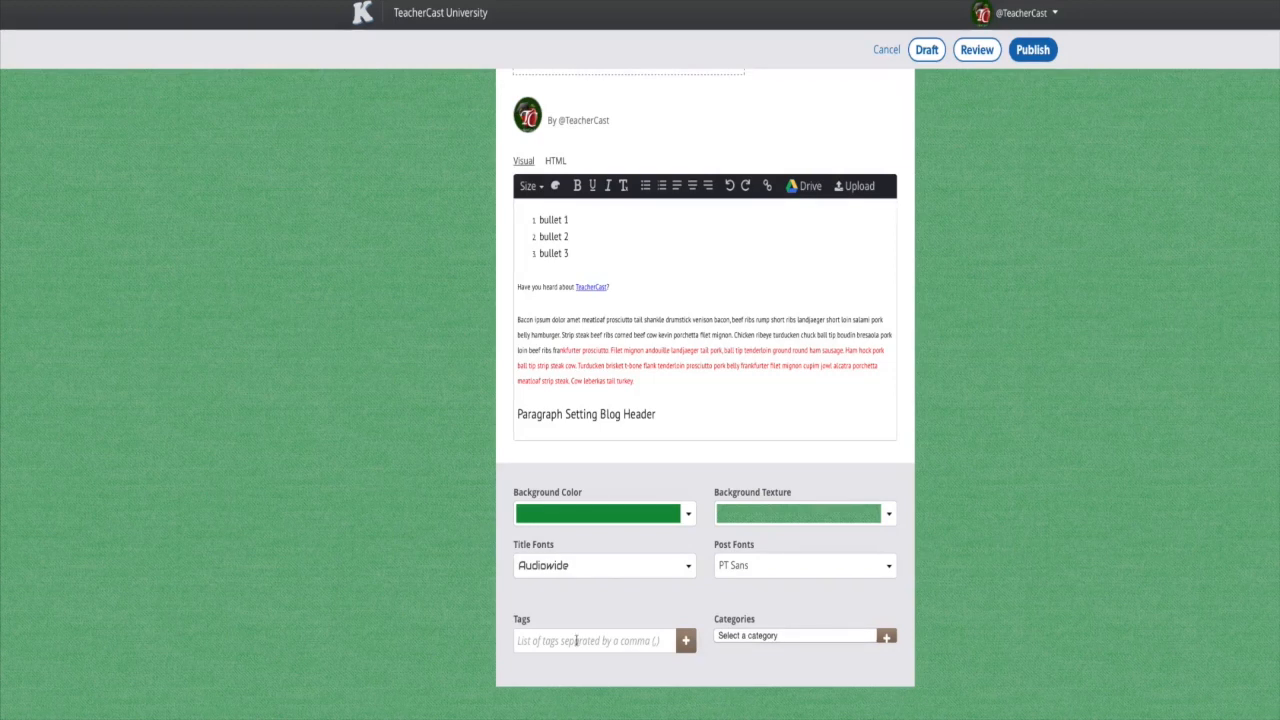
- Add the tags teachercast, blog and sample and file the post under the Blog category
text(Teacherc)
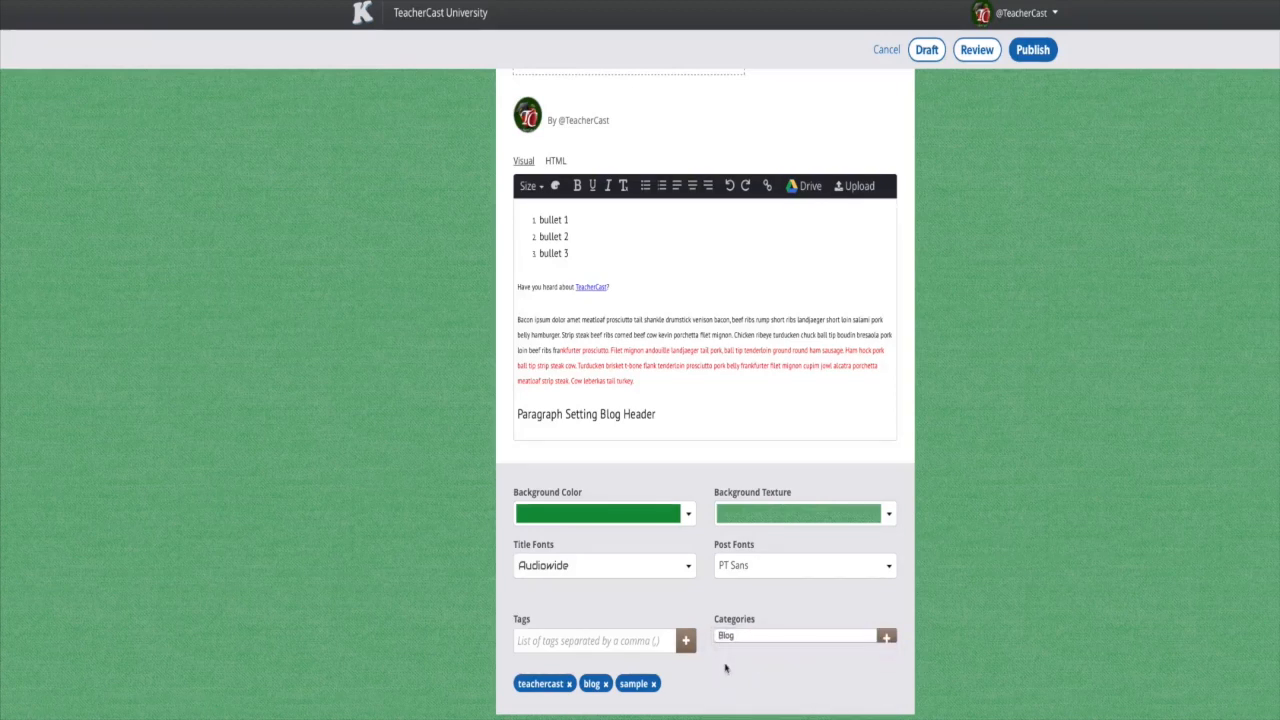
scroll(down, 3)
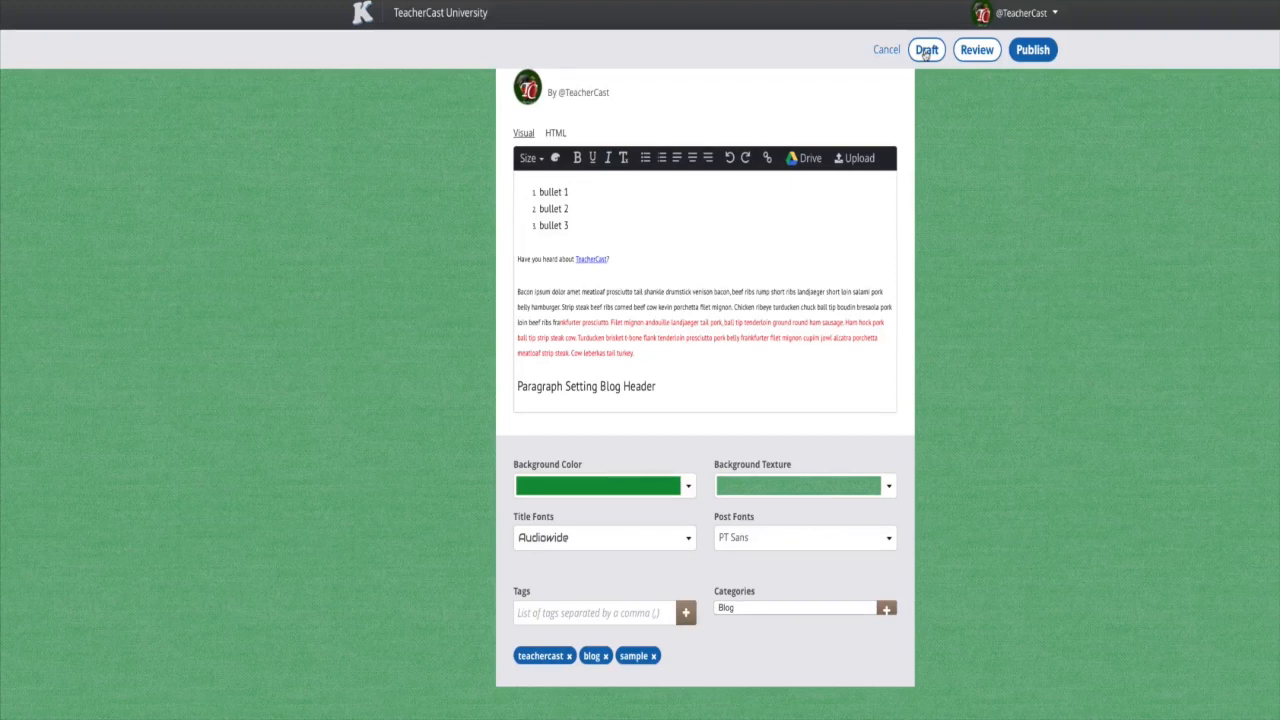
- Save the post as a draft, send it for review, and return to the editor
click(926, 50)
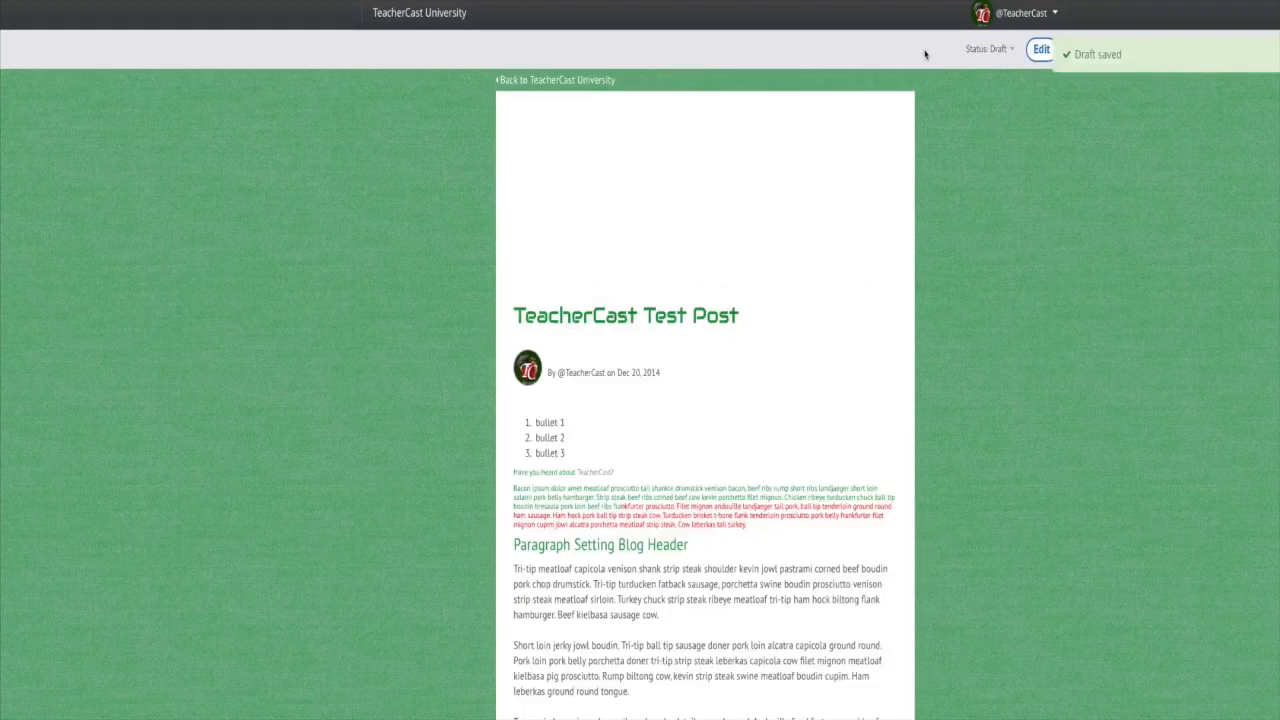
click(1044, 50)
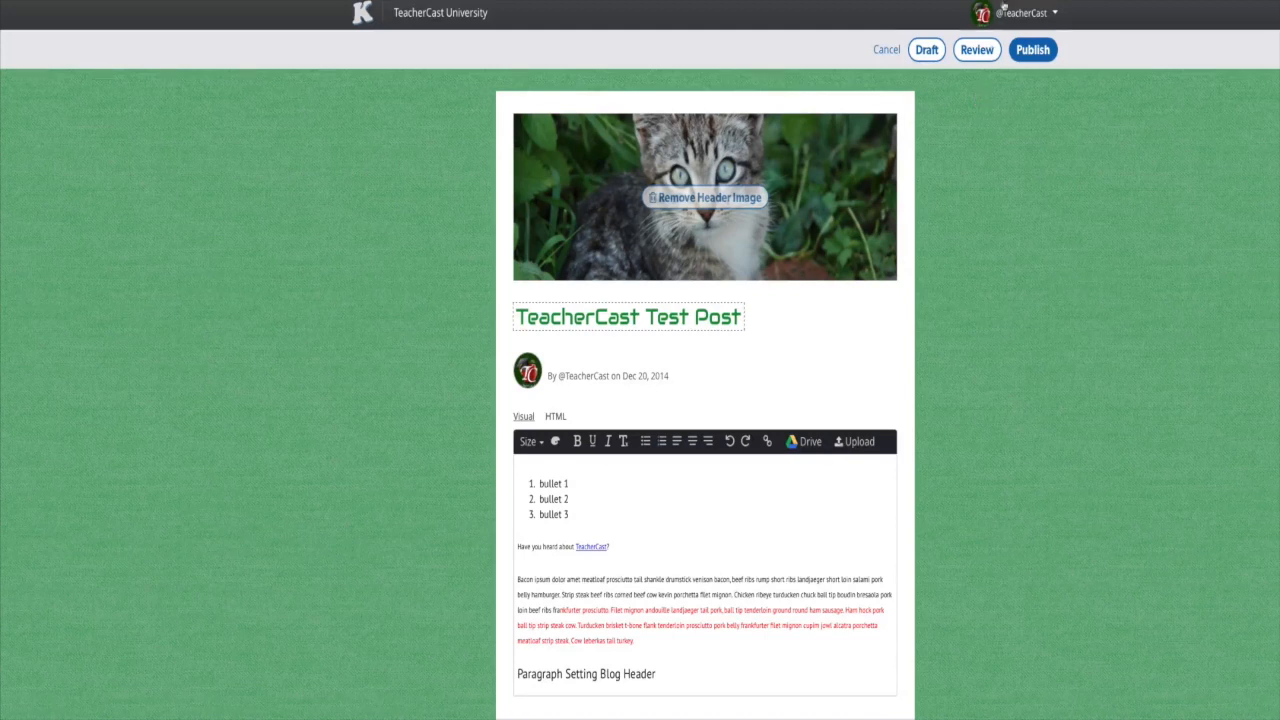
click(976, 48)
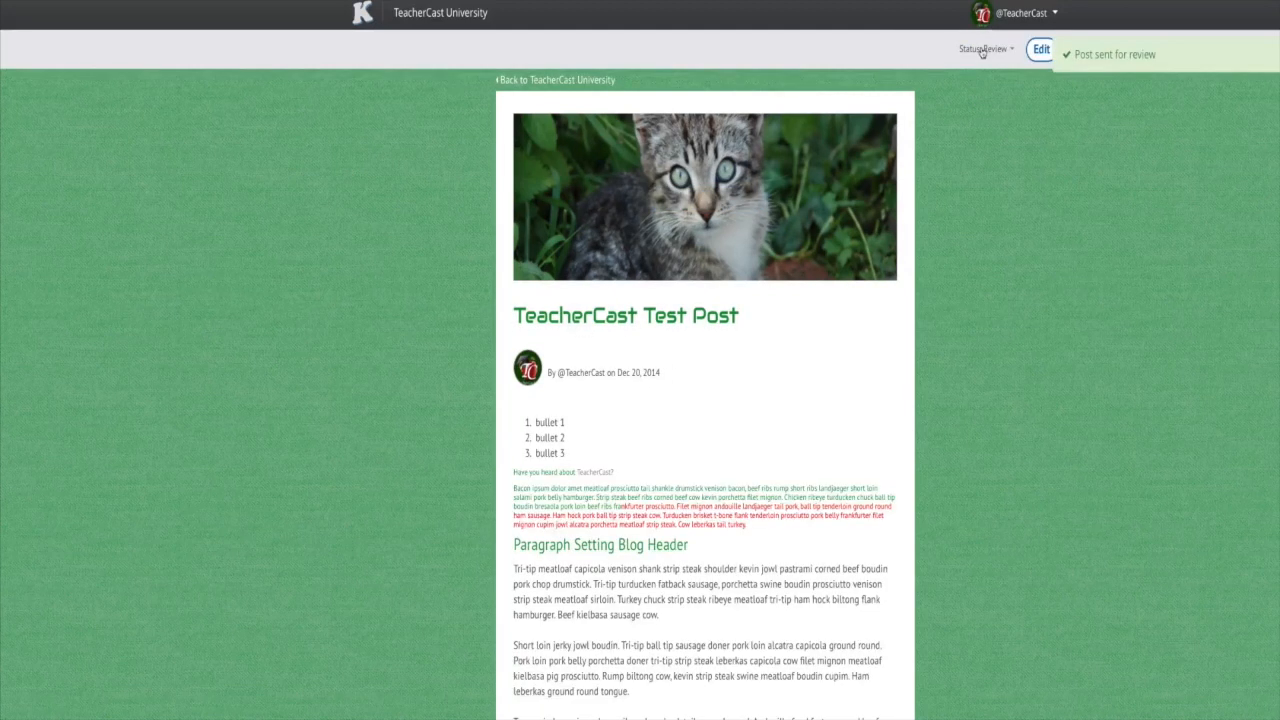
click(1042, 48)
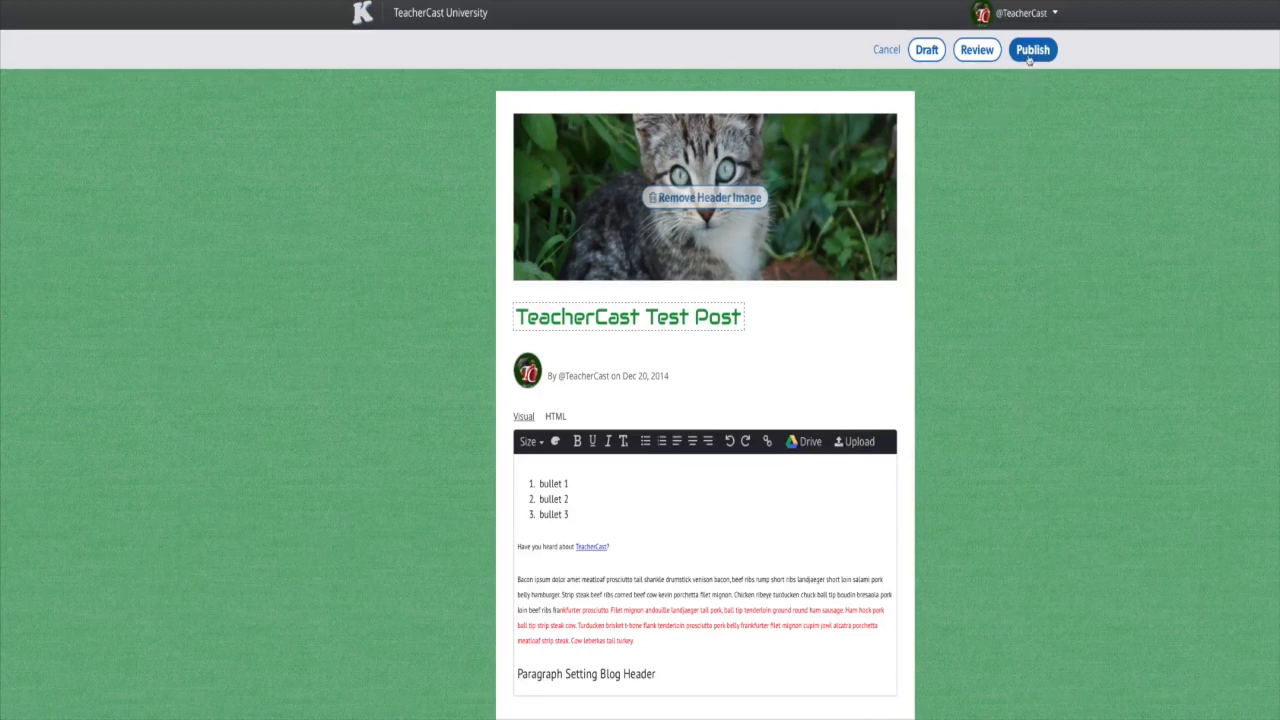
- Publish the post with a Public audience after trying Teacher, Classmates and Connections
click(1032, 50)
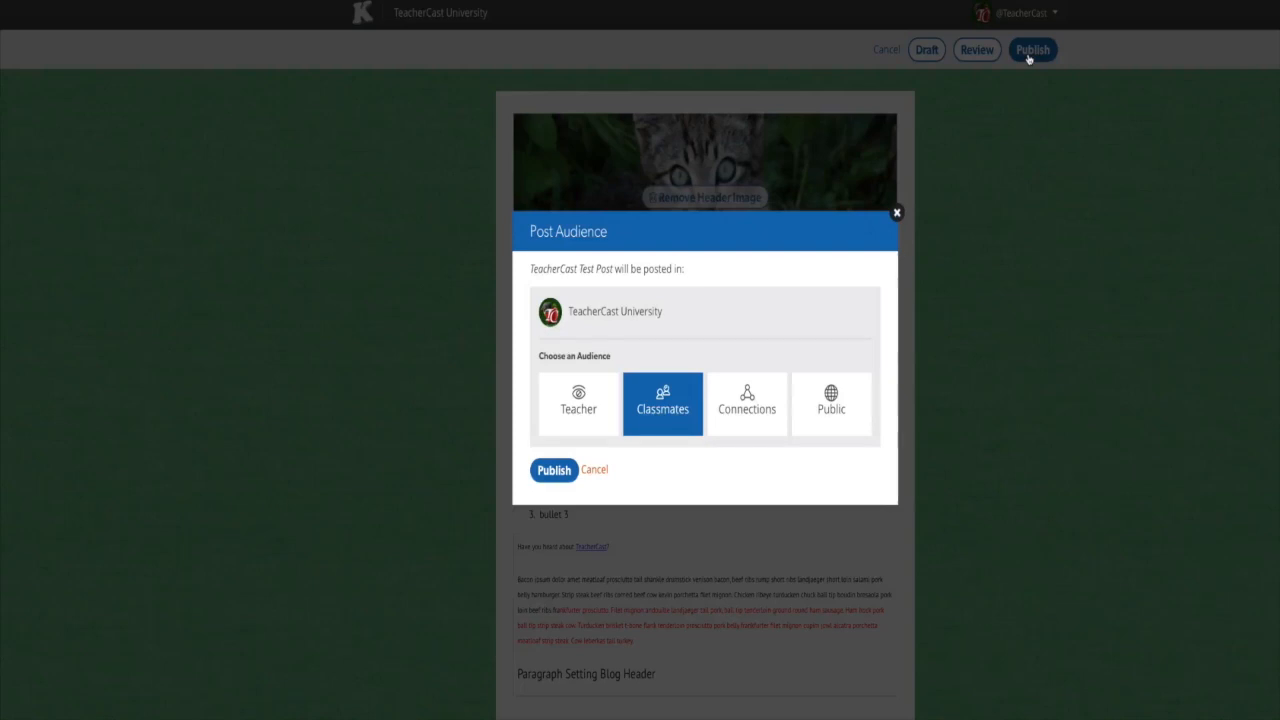
mouse_move(844, 232)
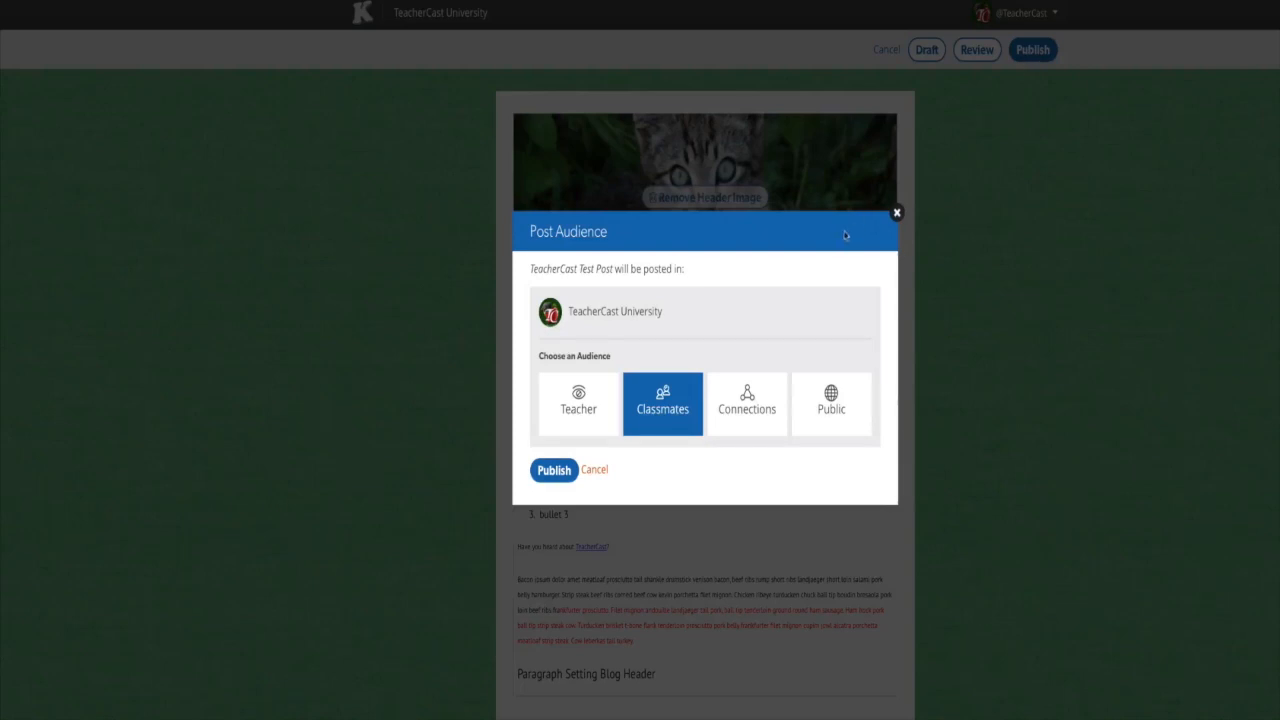
click(578, 404)
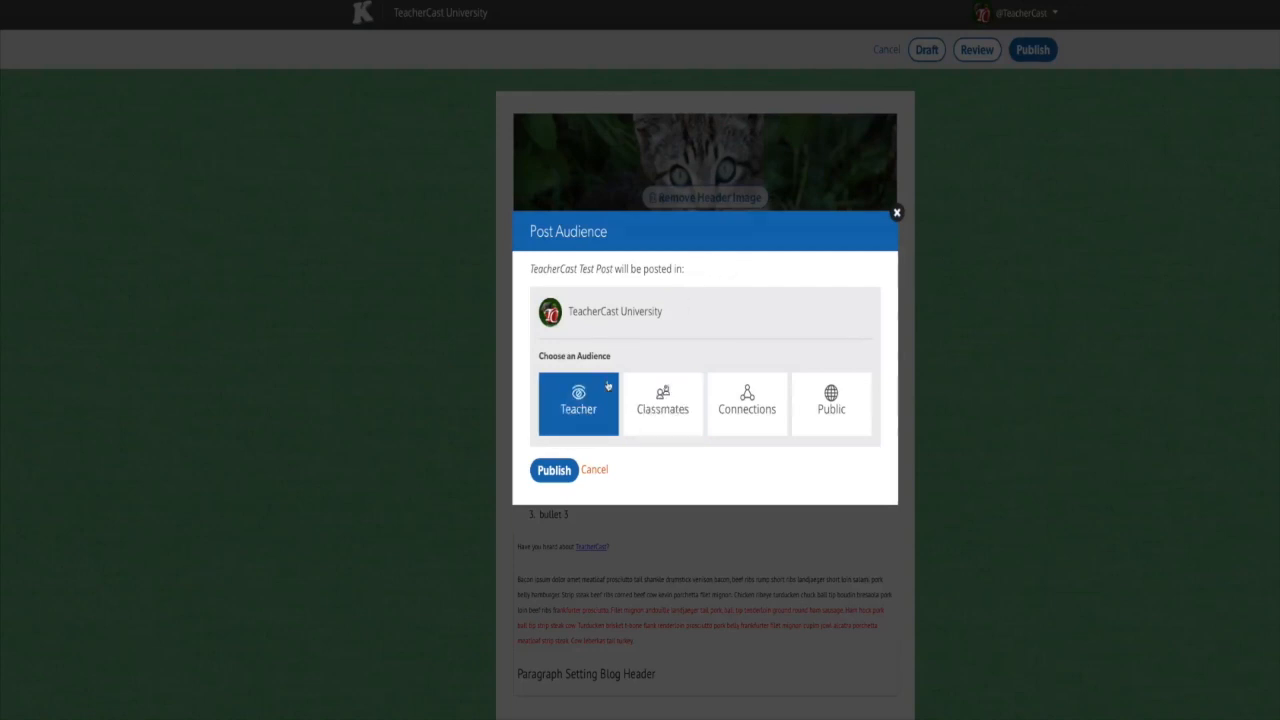
click(662, 404)
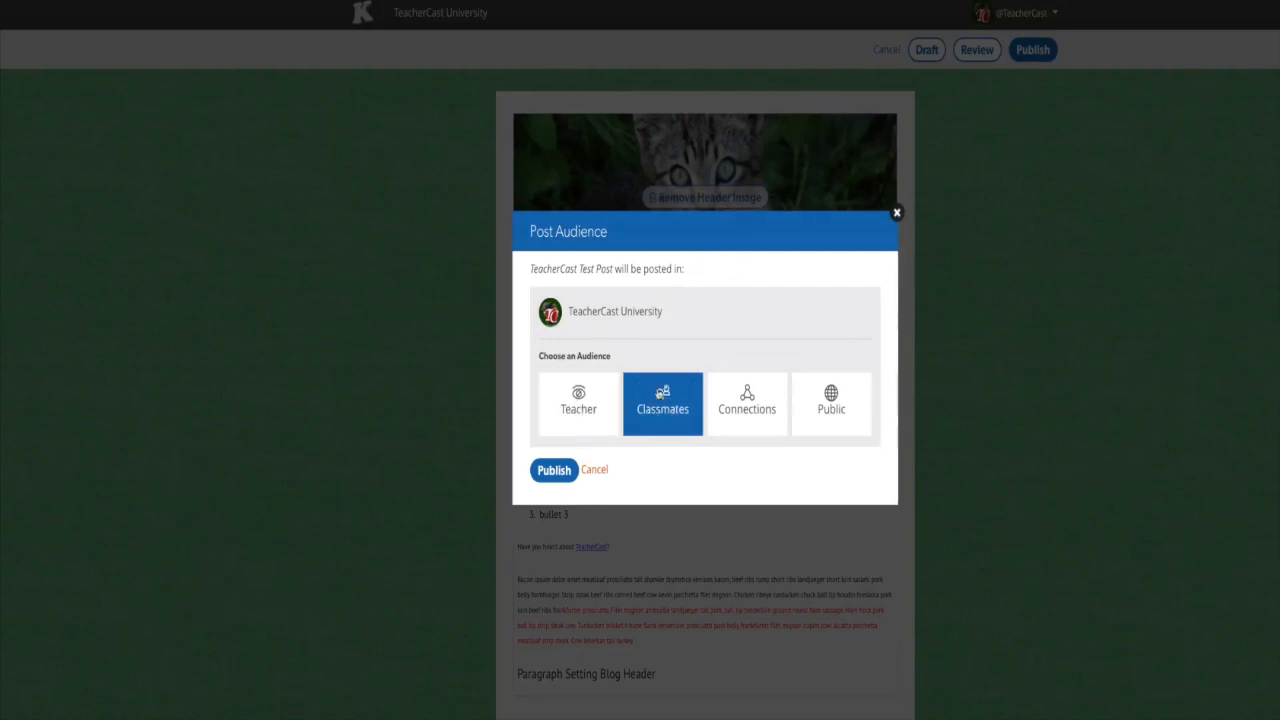
click(748, 404)
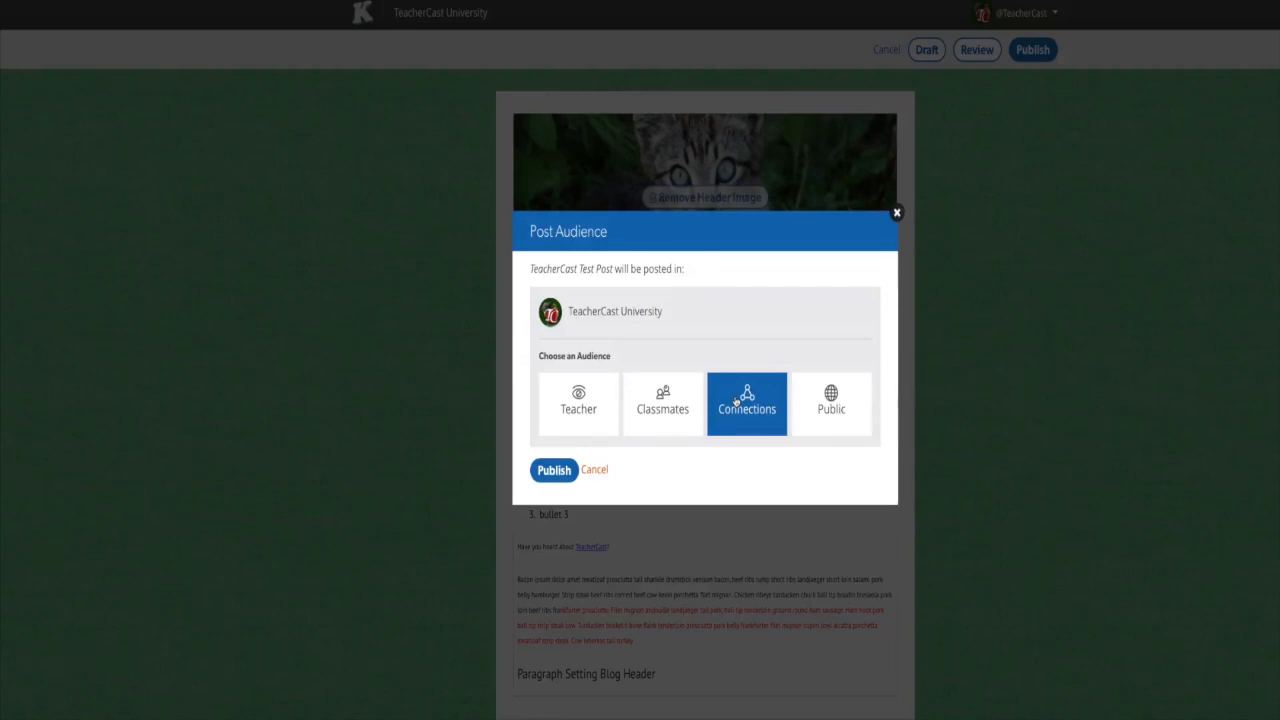
click(832, 404)
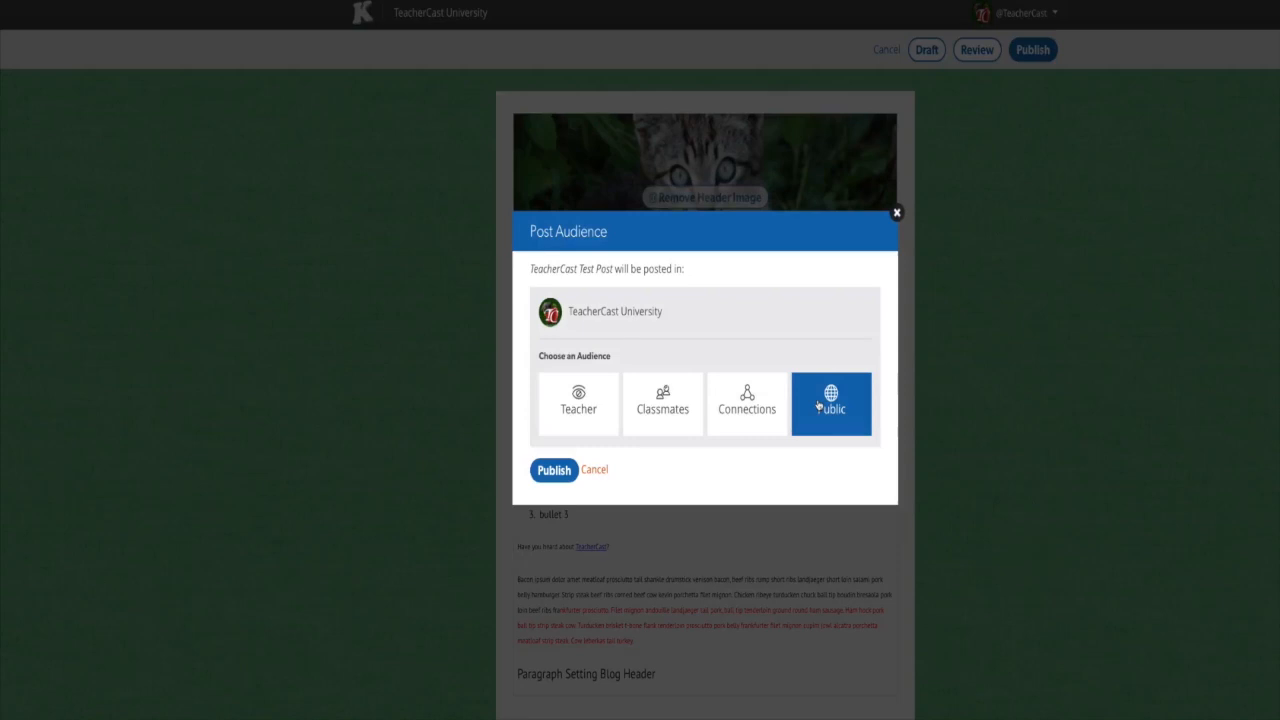
mouse_move(542, 470)
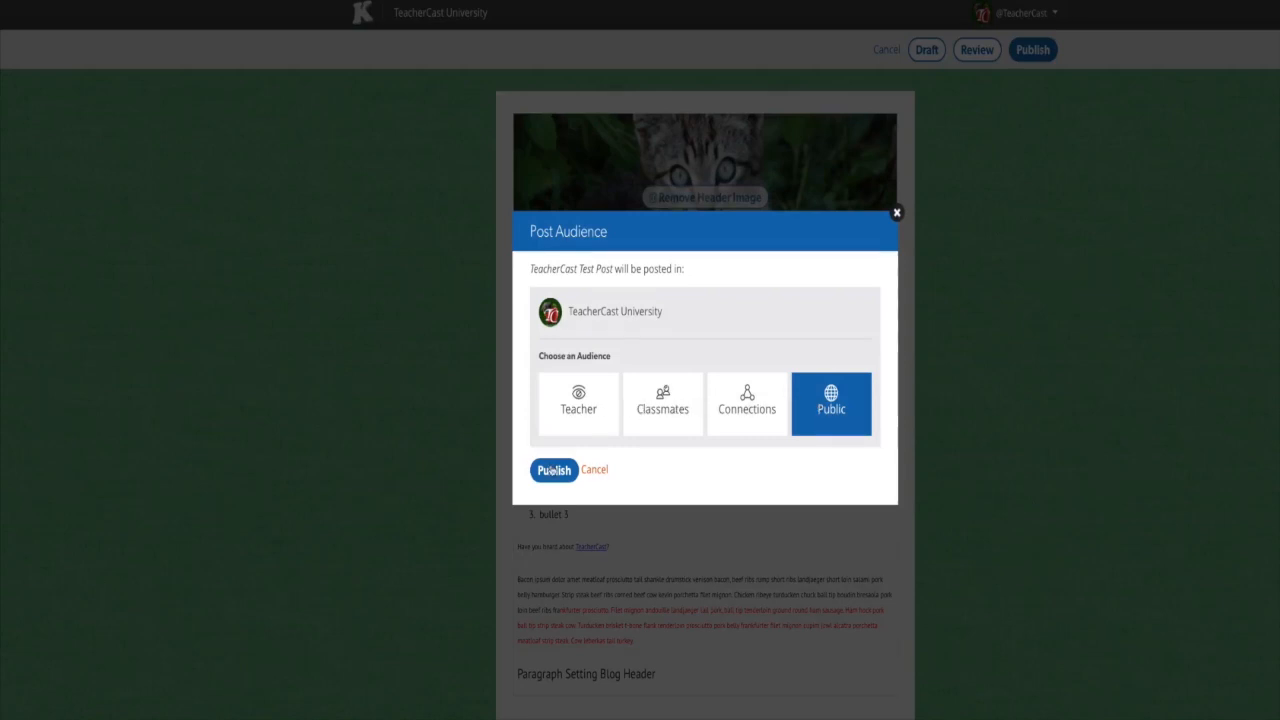
click(552, 470)
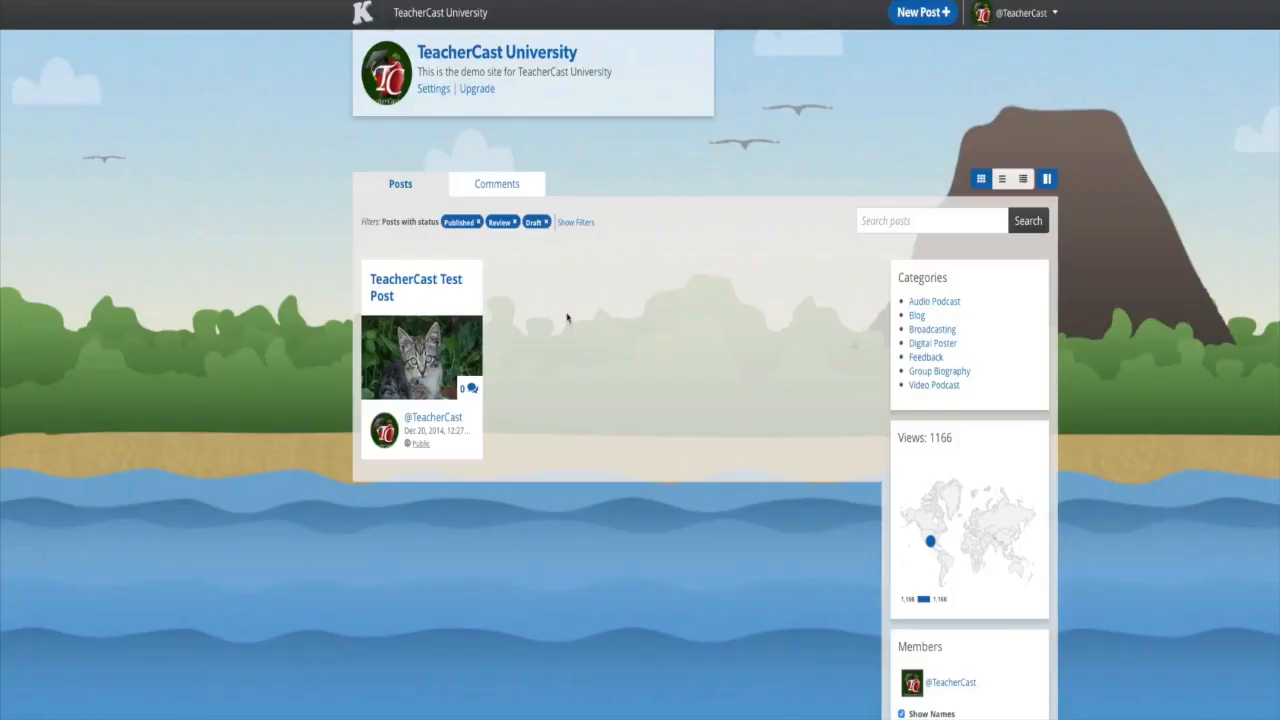